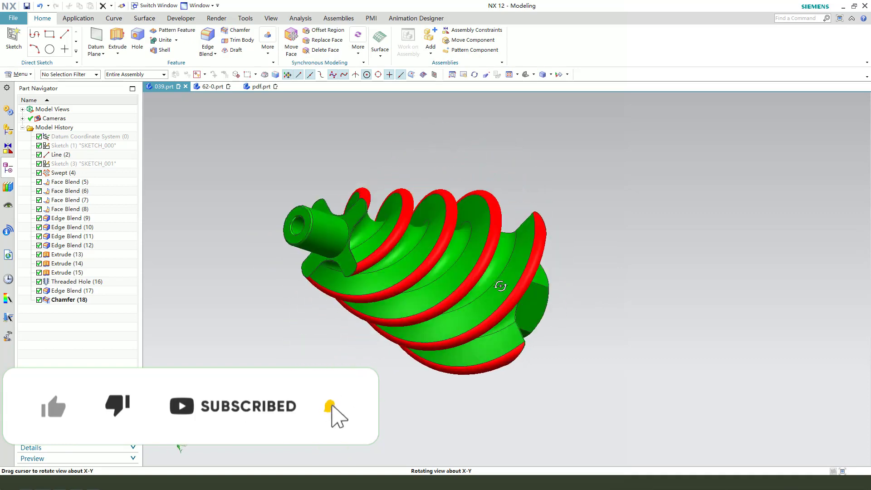
Step: Display the Meat Mincer Screw reference drawing image in the pdf.prt part
left_click(260, 86)
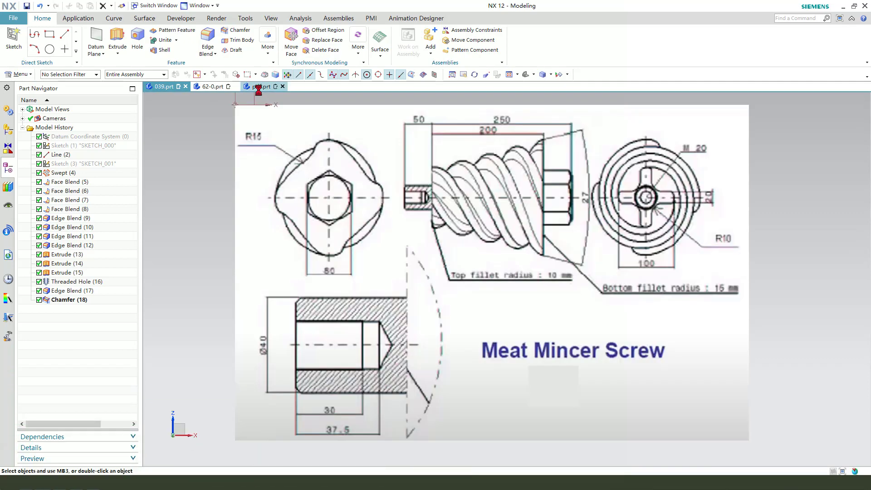
left_click(259, 86)
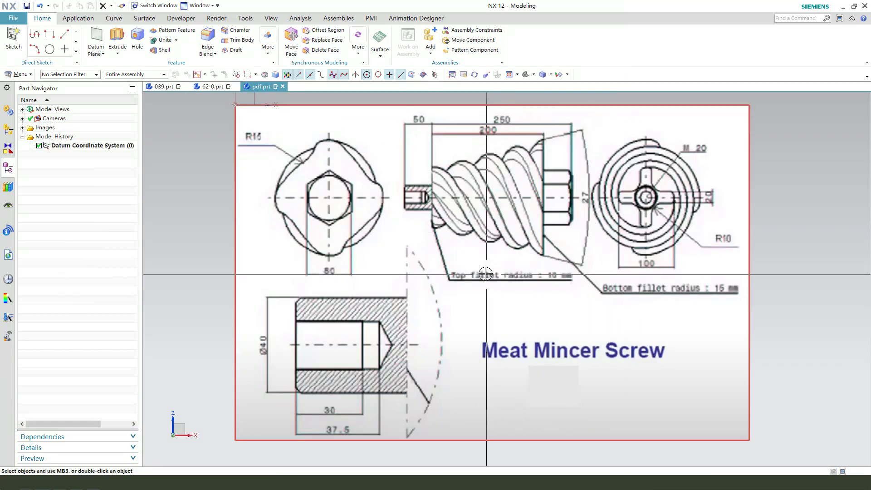
left_click(543, 141)
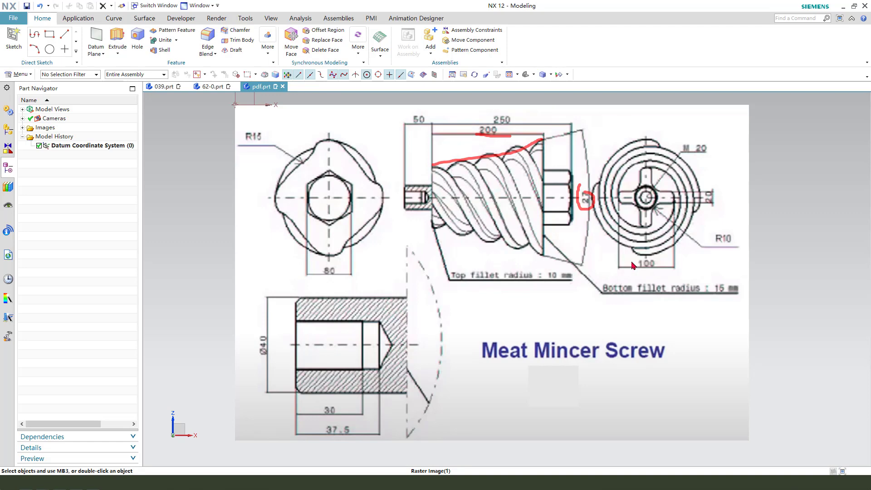
mouse_move(624, 206)
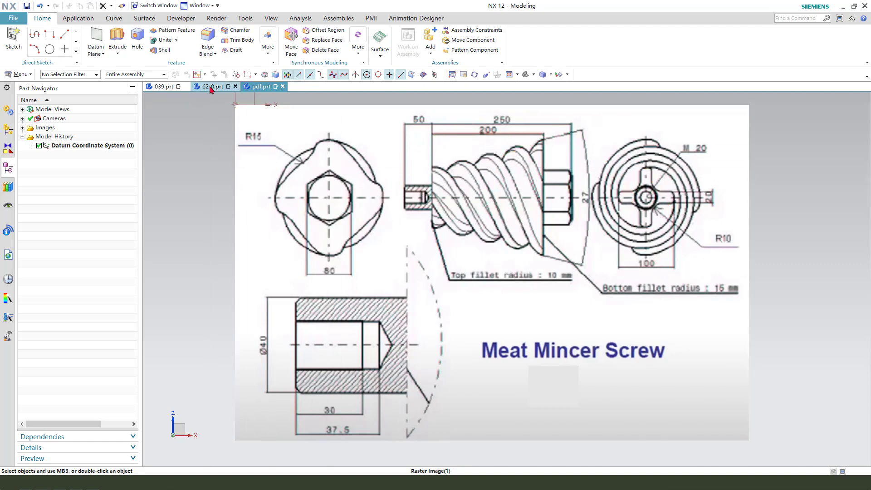
Step: In 62-0.prt, sketch two crossing rectangles and constrain the cross arms equal
left_click(211, 86)
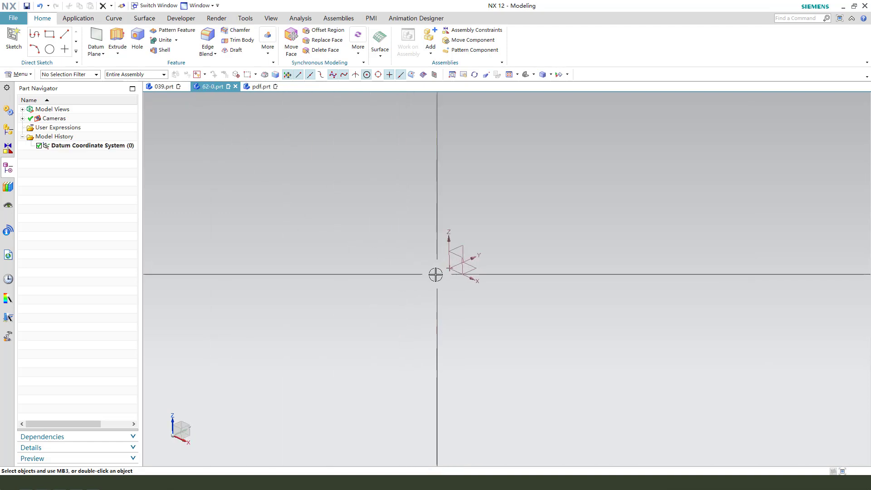
left_click(116, 42)
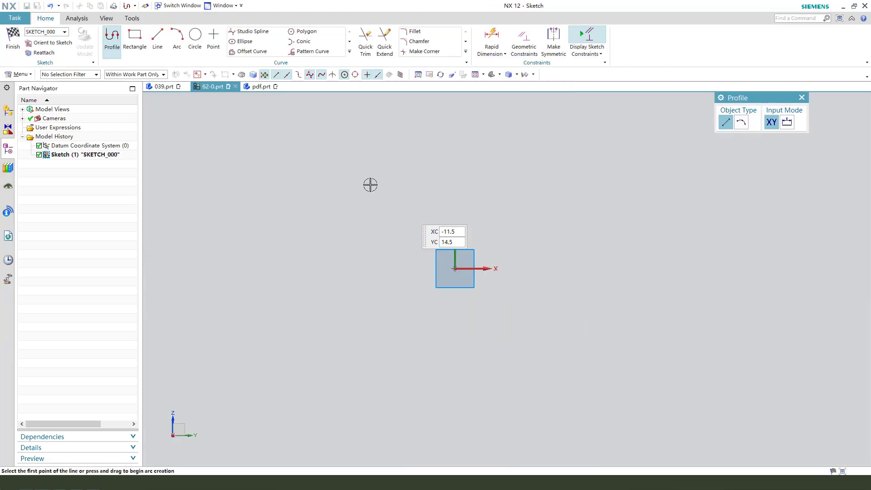
left_click(134, 38)
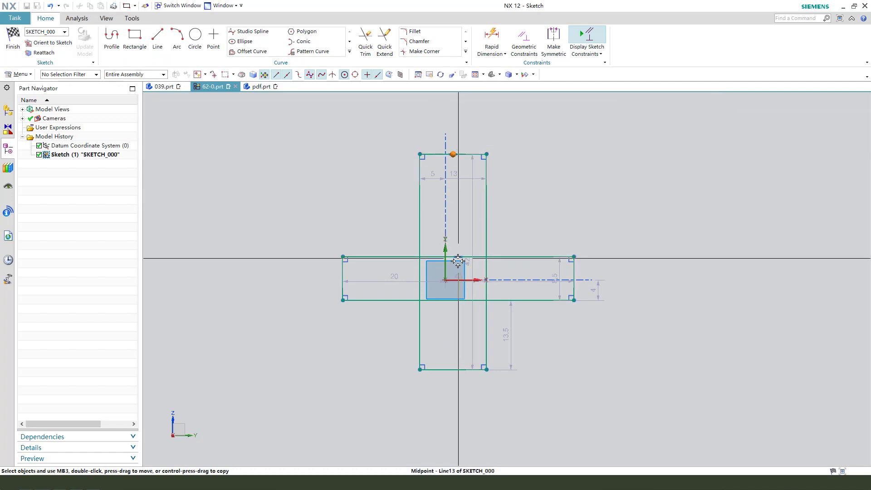
left_click(444, 239)
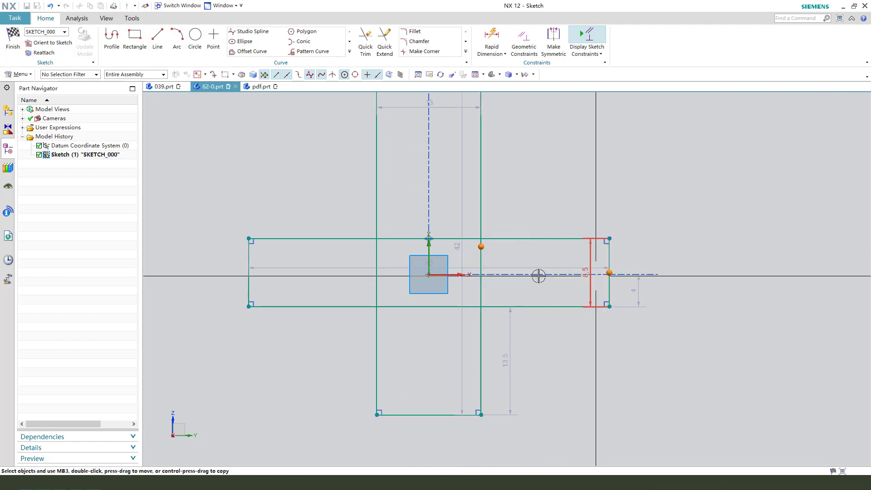
left_click(533, 274)
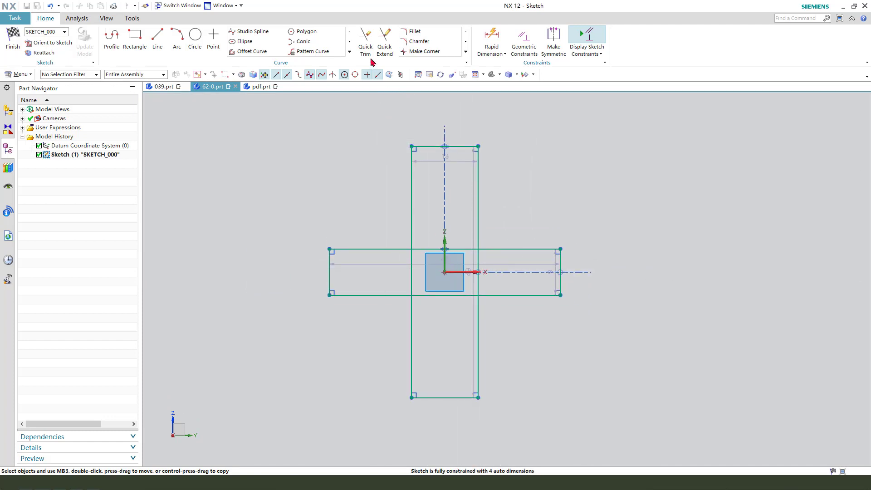
left_click(364, 39)
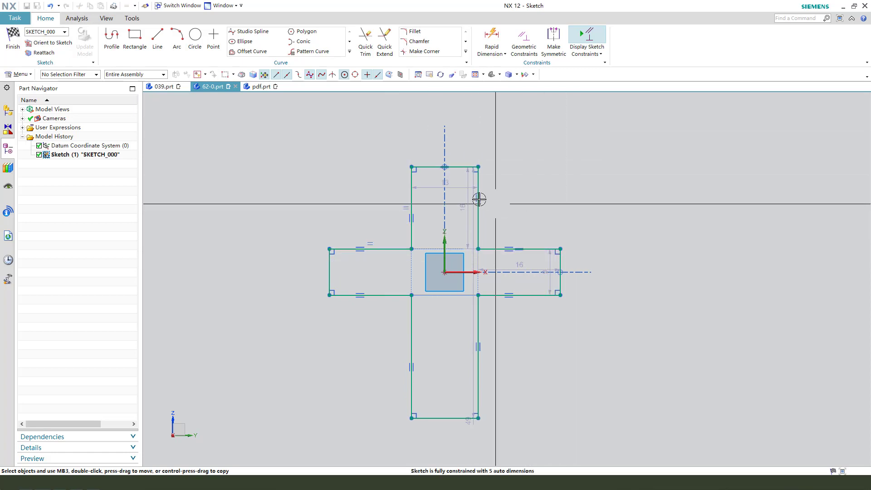
left_click(444, 167)
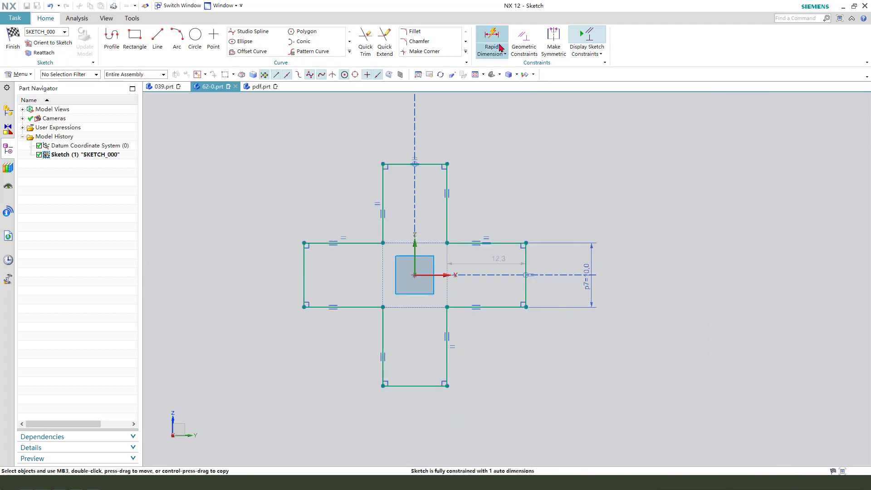
Step: Dimension the cross with a 100 mm overall span and 10 mm arm width
left_click(491, 42)
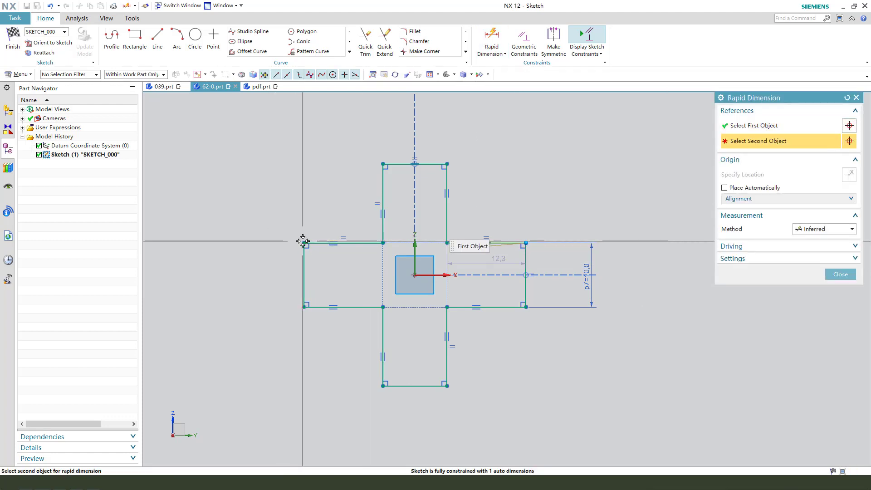
left_click(589, 163)
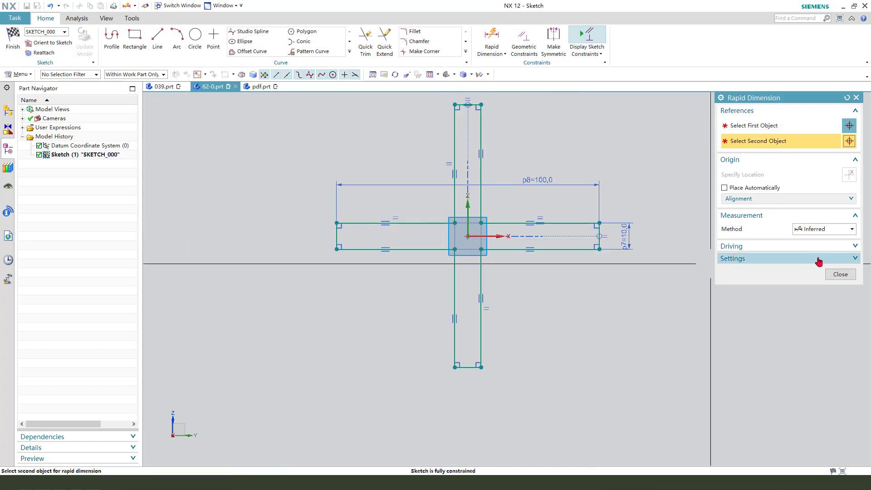
left_click(839, 274)
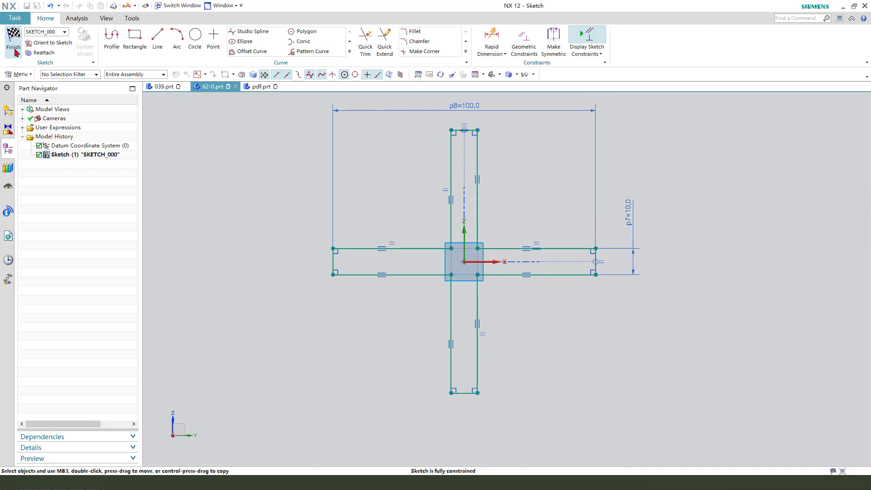
Step: Finish the cross sketch without extruding it or creating a line
left_click(13, 39)
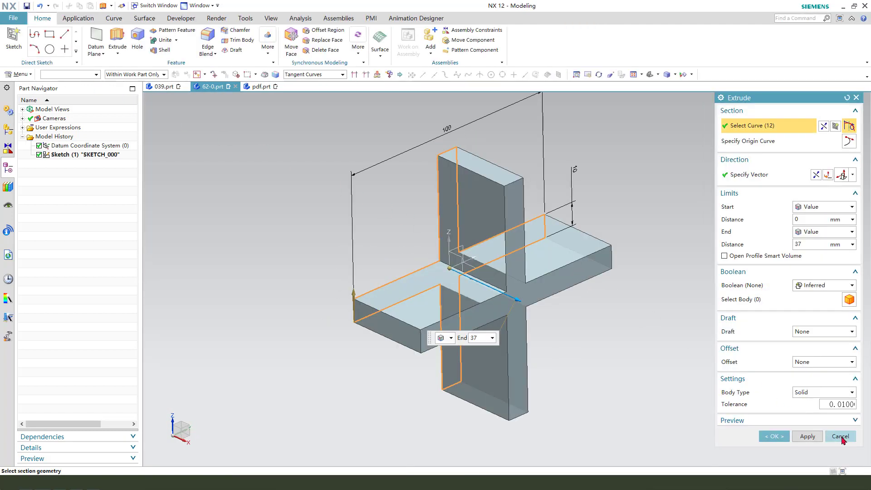
left_click(840, 436)
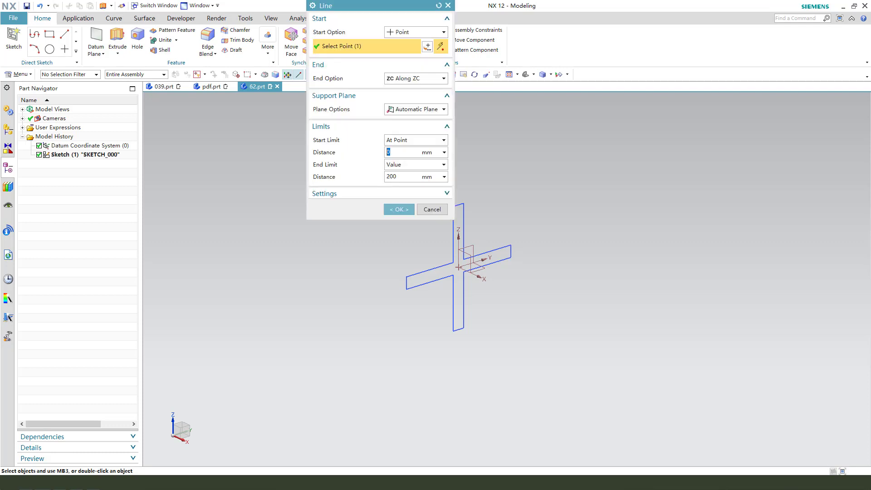
left_click(432, 209)
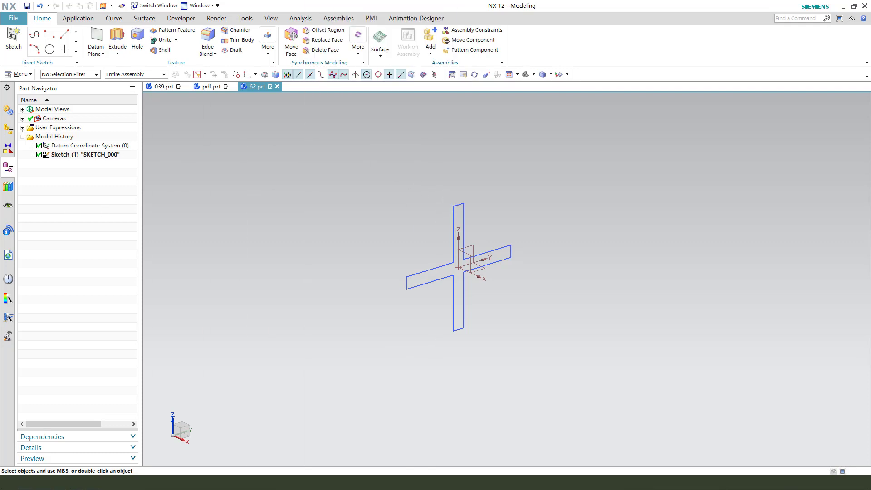
mouse_move(156, 155)
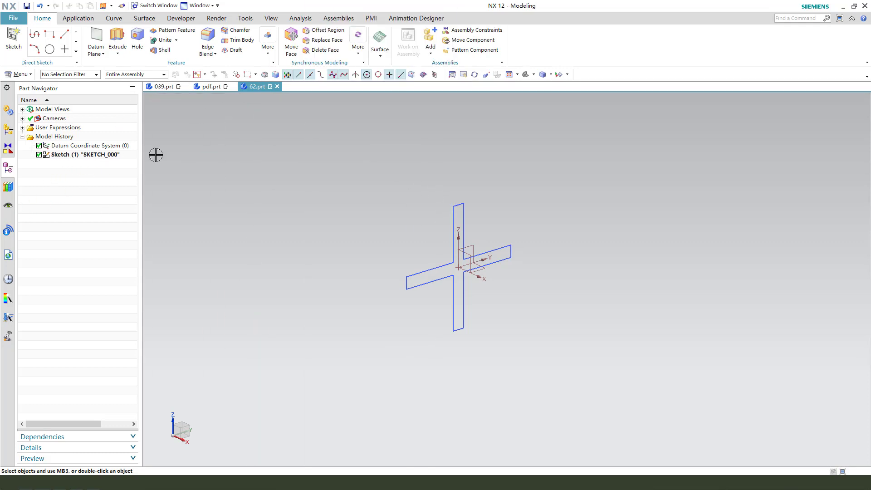
mouse_move(238, 106)
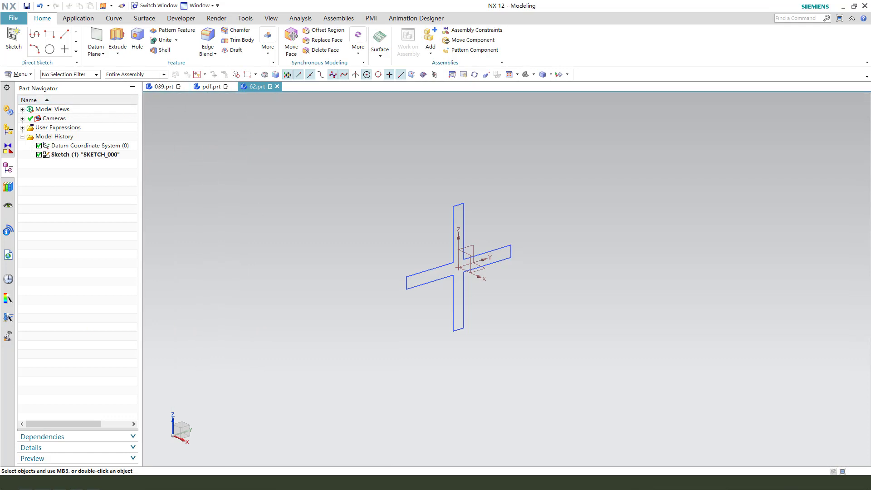
Step: Draw a 200 mm line from the origin along the X axis
left_click(114, 18)
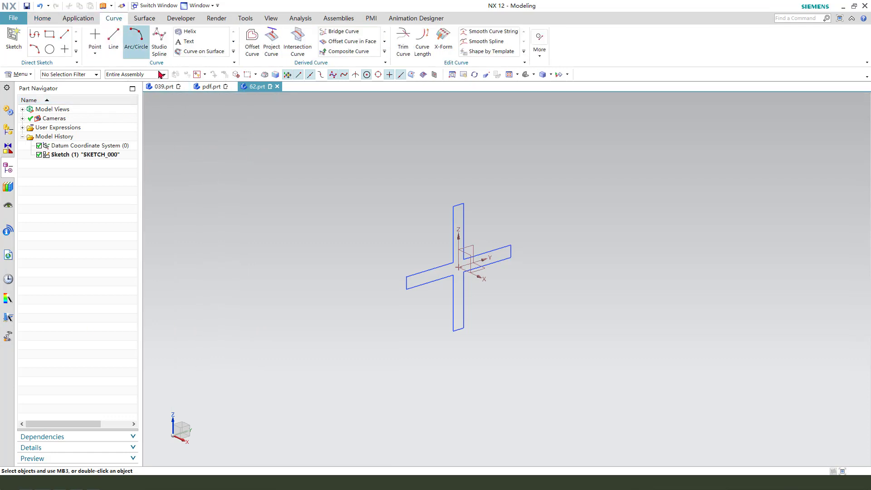
left_click(114, 39)
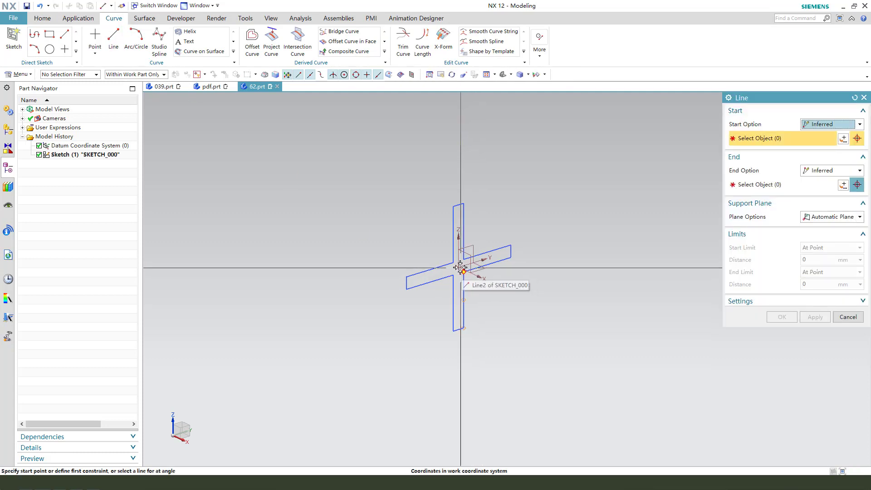
left_click(461, 266)
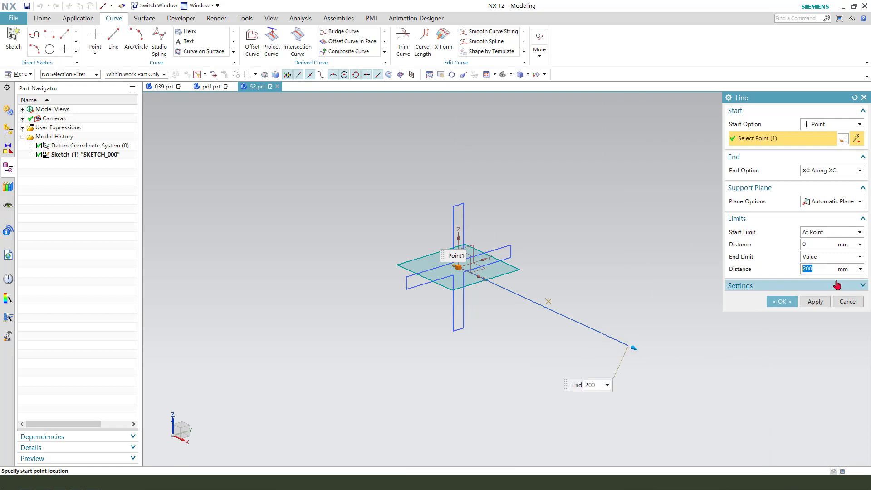
left_click(781, 301)
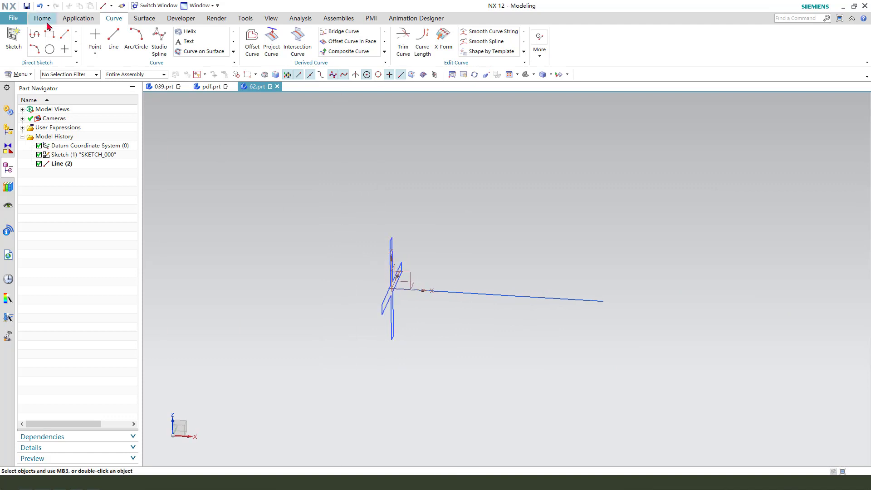
Step: Dimension the two sketch lines at 27/2 degrees and 200 mm, finishing without extruding
left_click(62, 163)
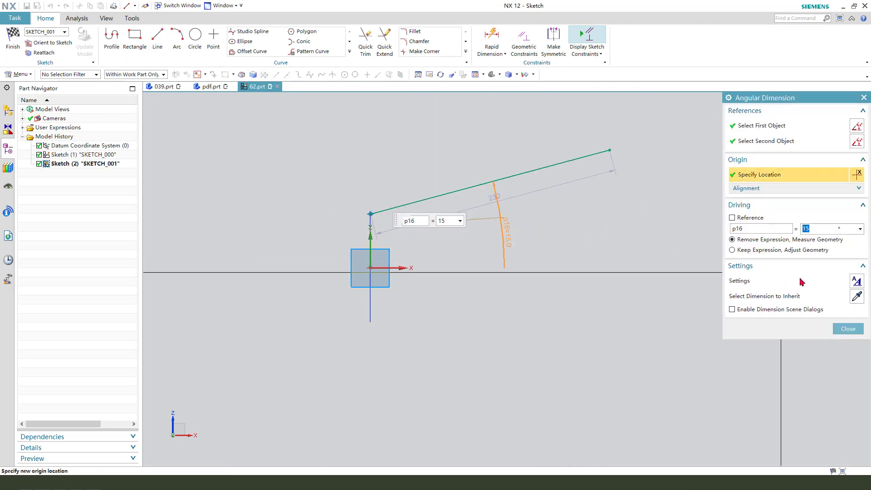
type("27/2")
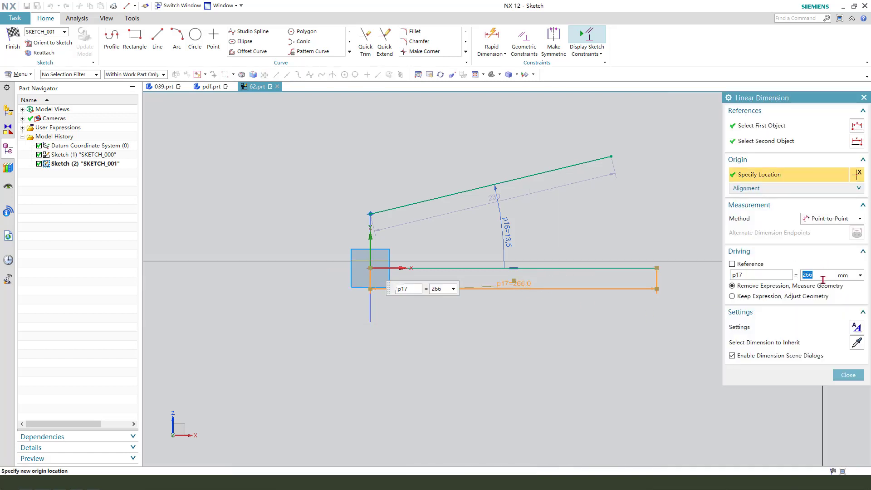
left_click(847, 374)
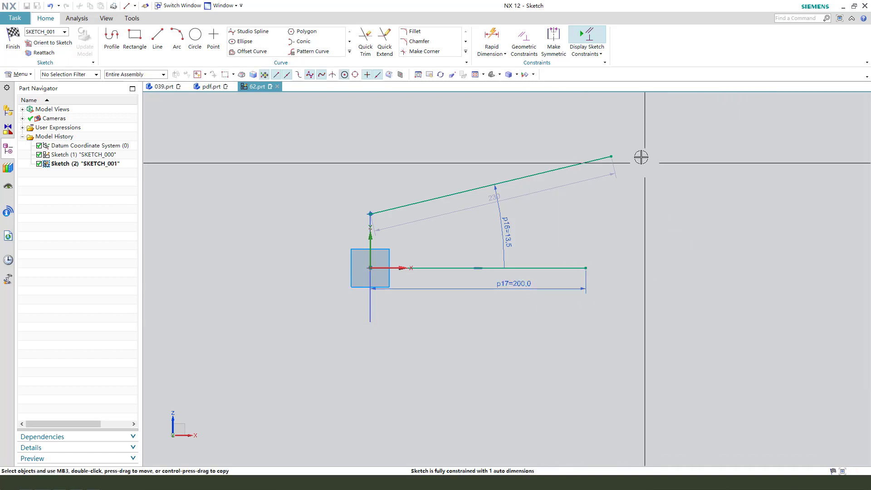
left_click(584, 267)
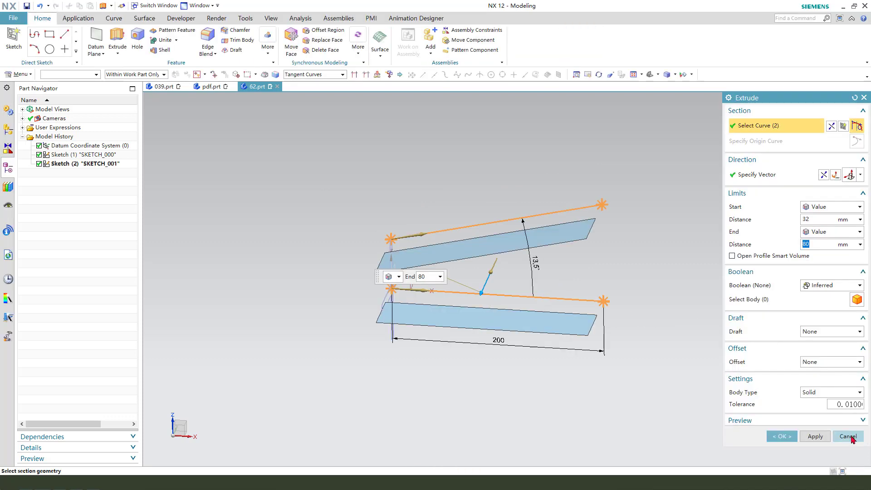
left_click(849, 436)
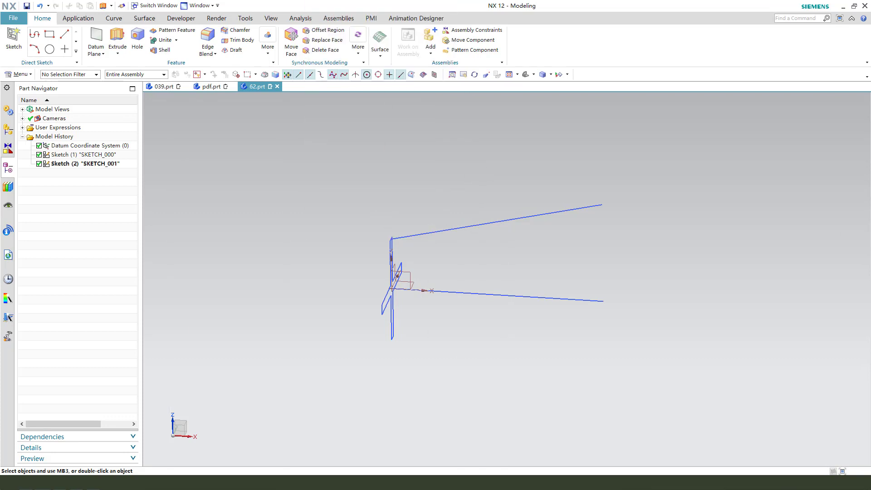
Step: Cancel the Create Sketch dialog and bring up the Surface tools
left_click(13, 42)
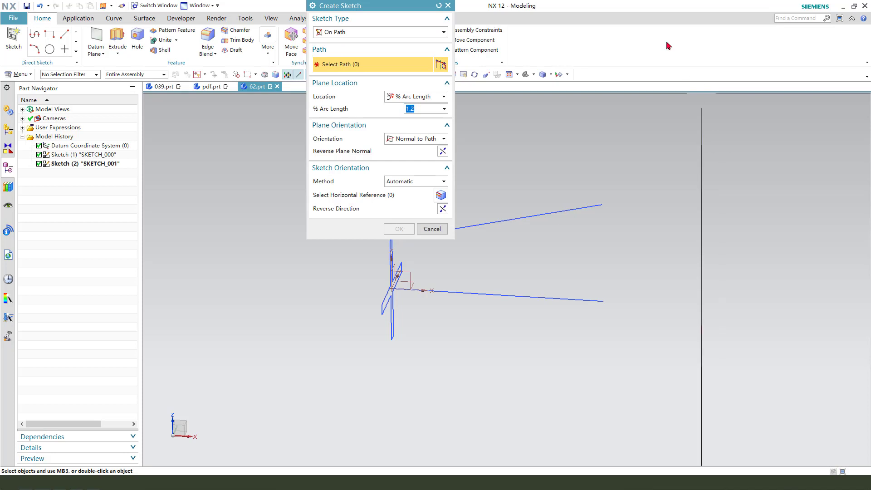
left_click(432, 228)
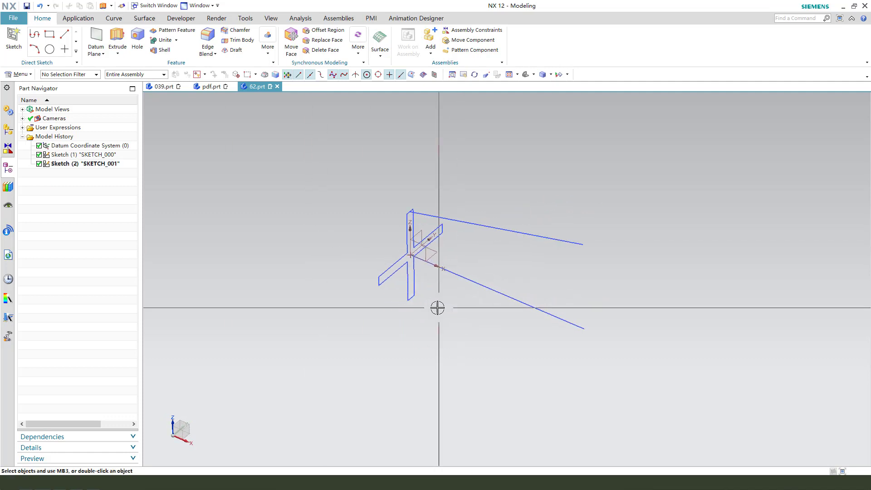
left_click(144, 18)
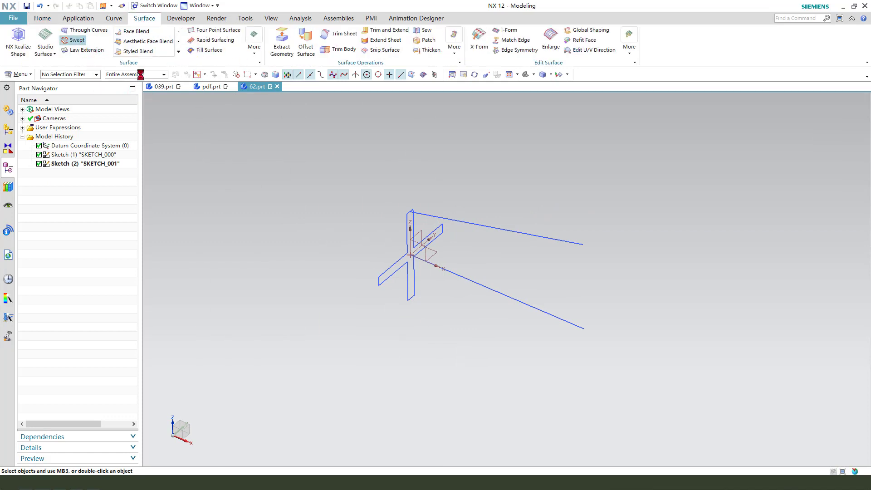
Step: Start a Swept feature with the cross profile as section and lower sloping line as guide
left_click(77, 39)
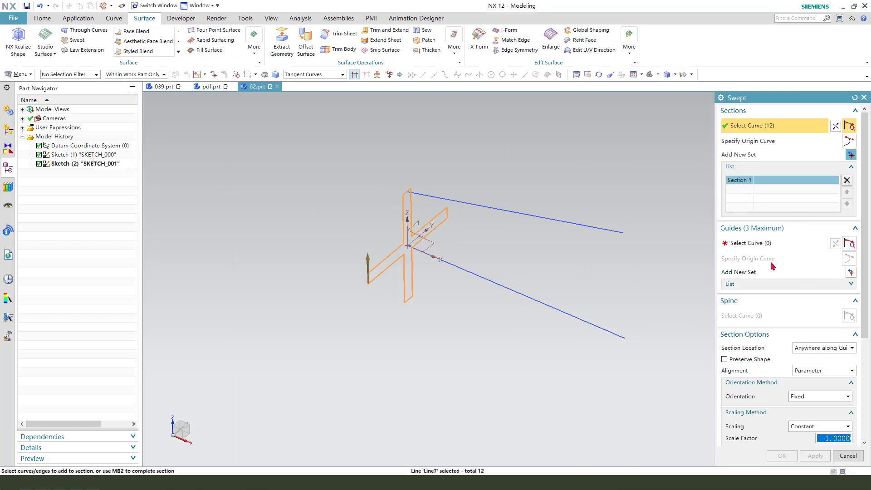
left_click(756, 242)
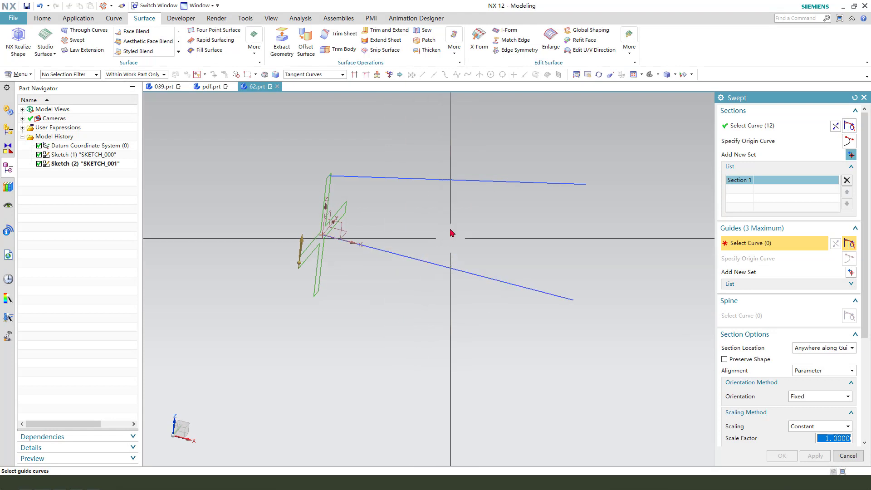
mouse_move(379, 246)
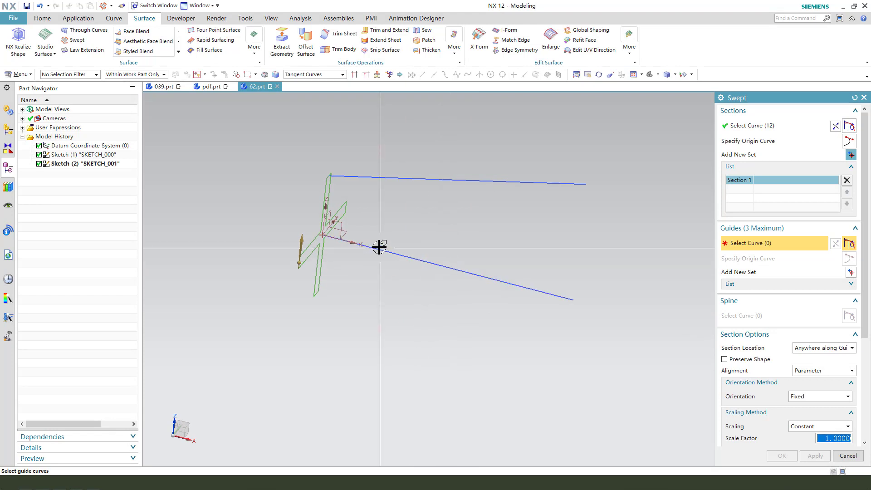
left_click(343, 74)
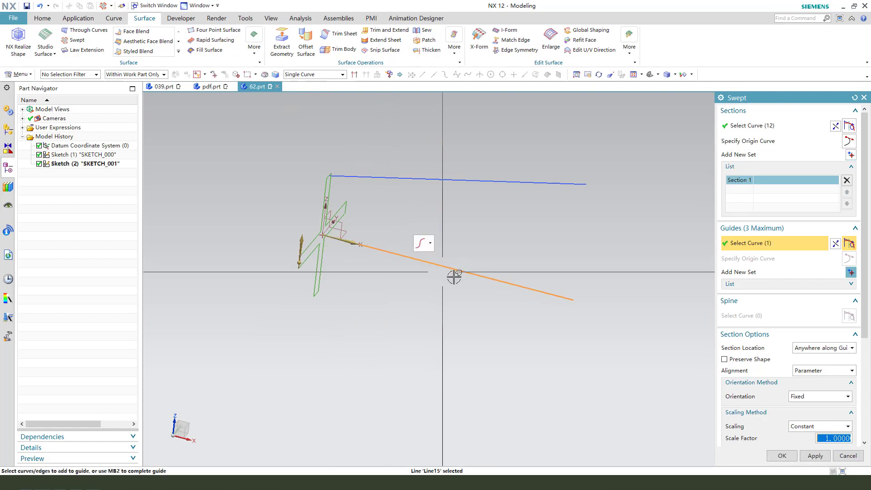
scroll("down", 3)
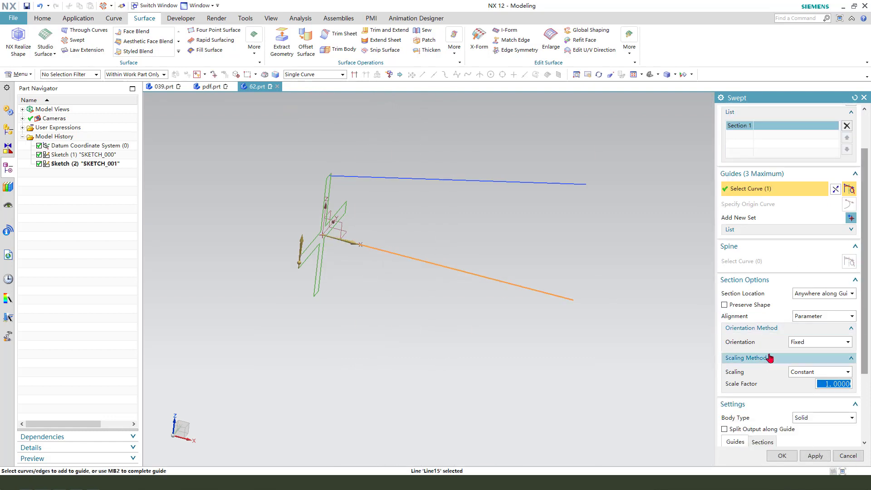
scroll("down", 3)
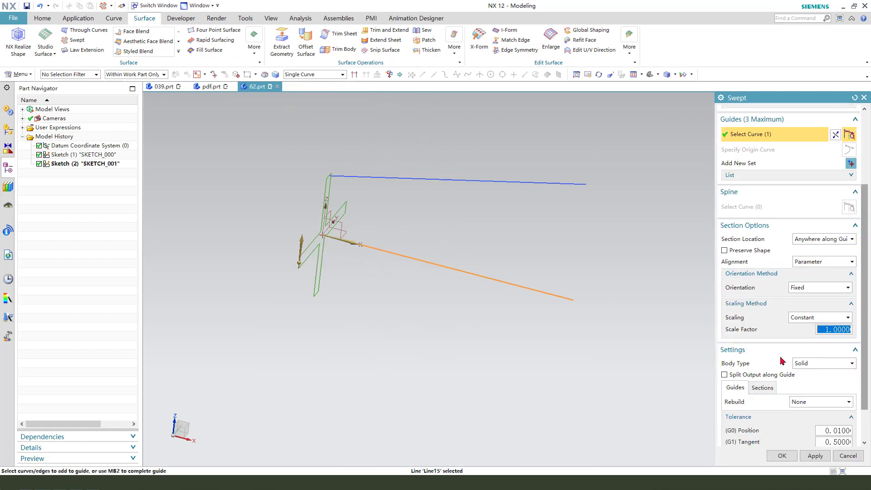
mouse_move(739, 314)
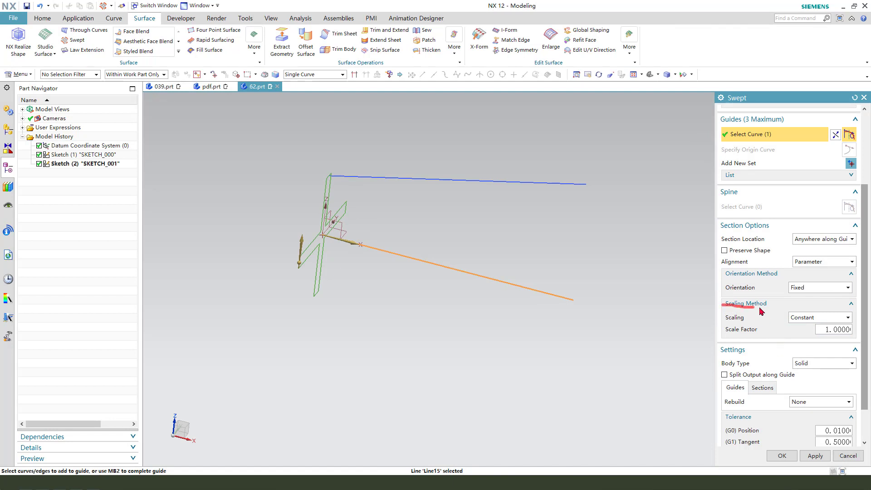
left_click(818, 317)
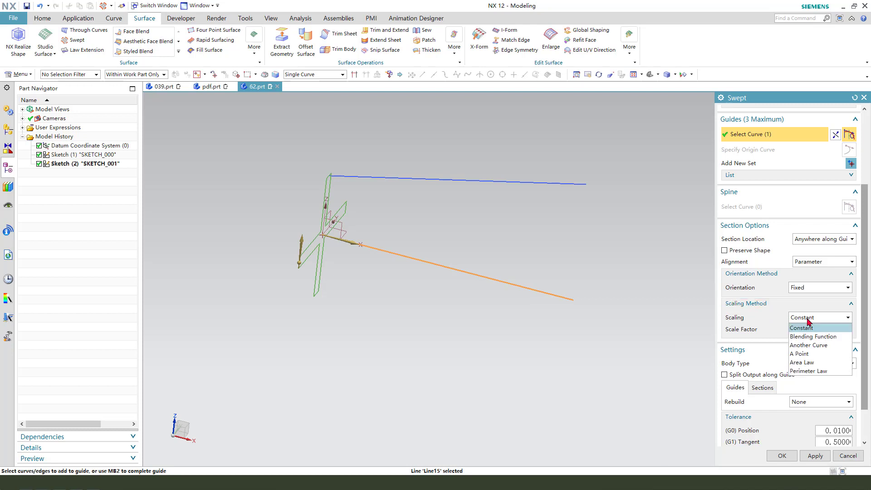
mouse_move(815, 336)
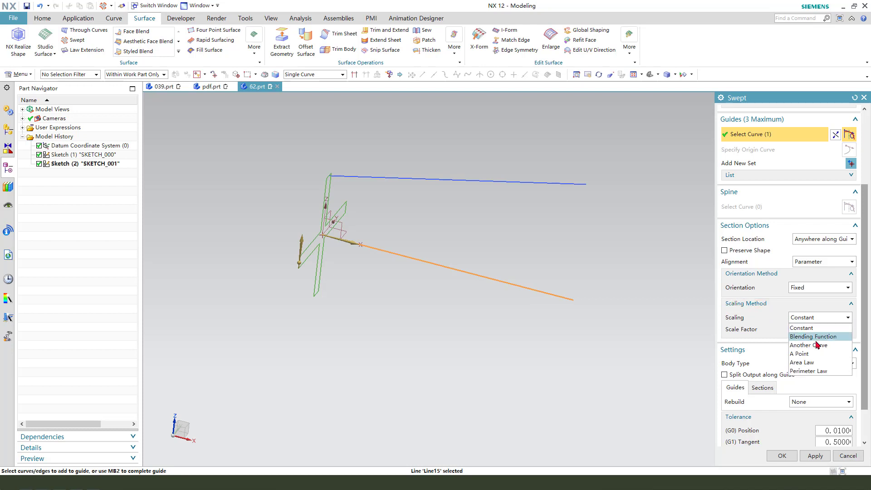
Step: Scale the sweep along the upper line as Another Curve, with Preserve Shape on
left_click(809, 344)
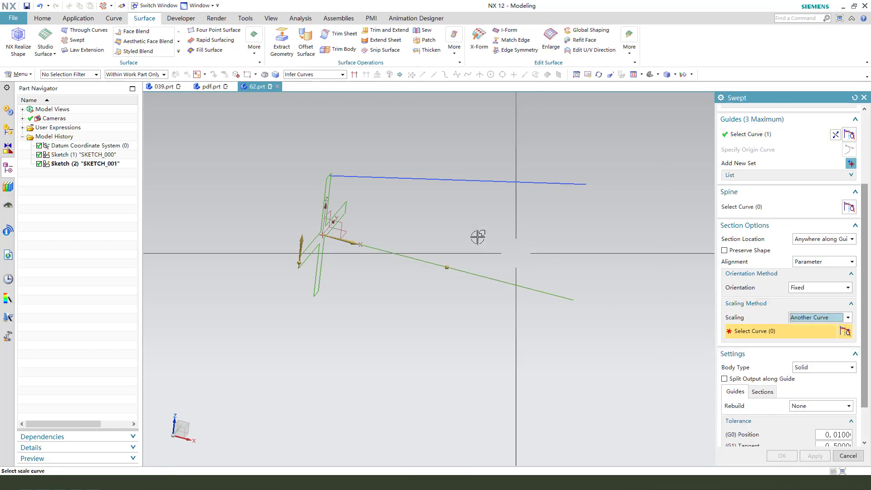
left_click(314, 74)
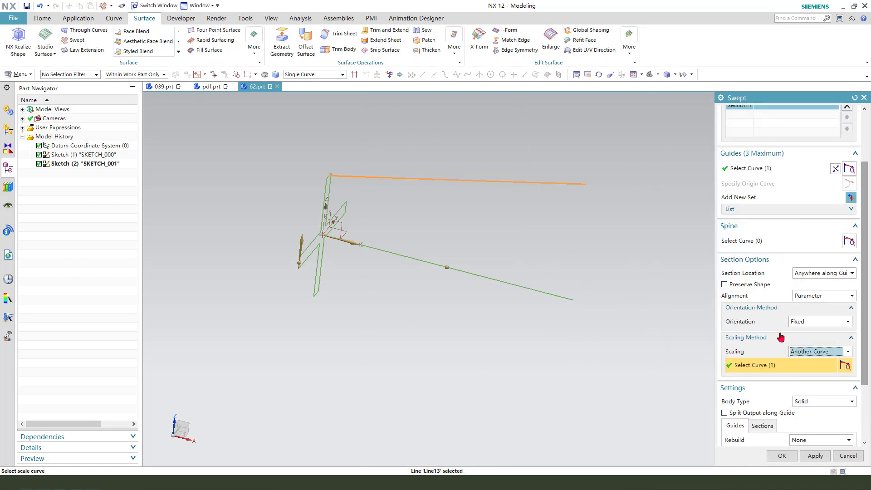
scroll("down", 3)
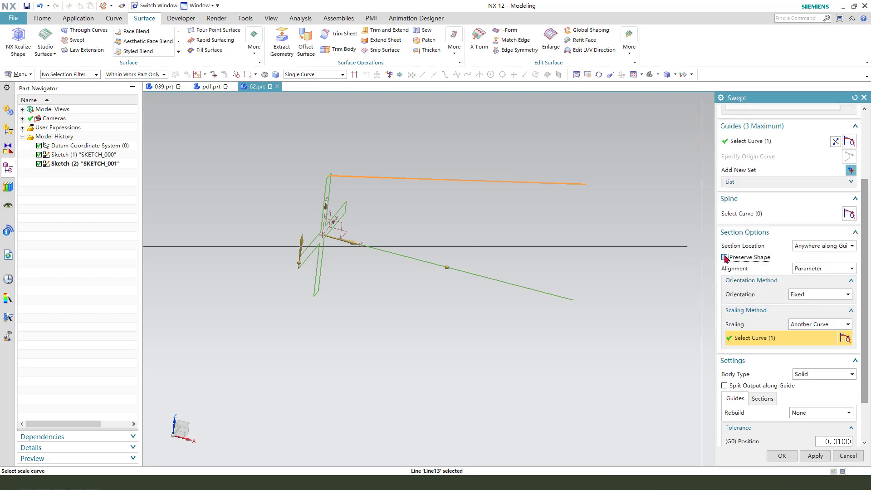
left_click(819, 294)
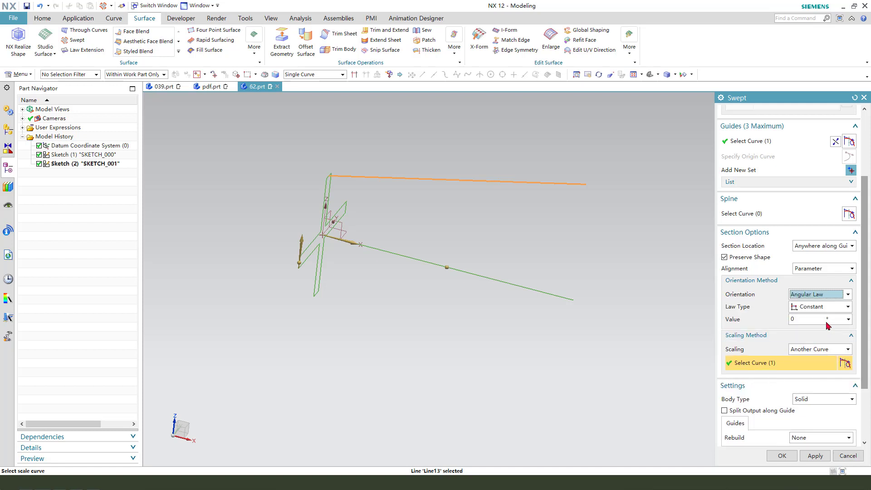
Step: Twist the section with a linear angular law from 0 to 360°, preview, and create the sweep
left_click(844, 306)
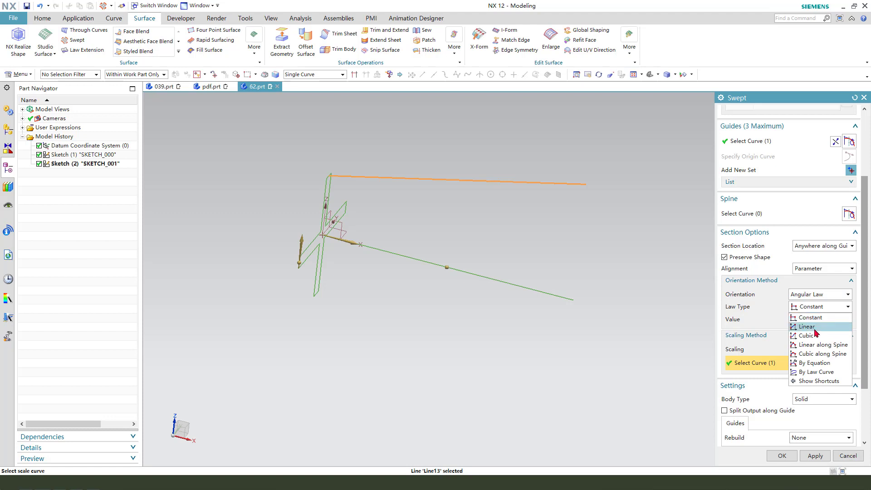
mouse_move(811, 329)
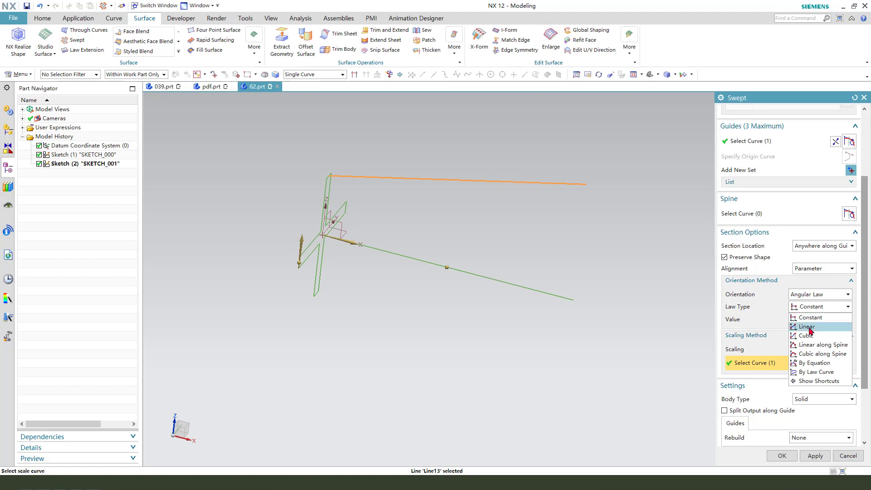
left_click(803, 326)
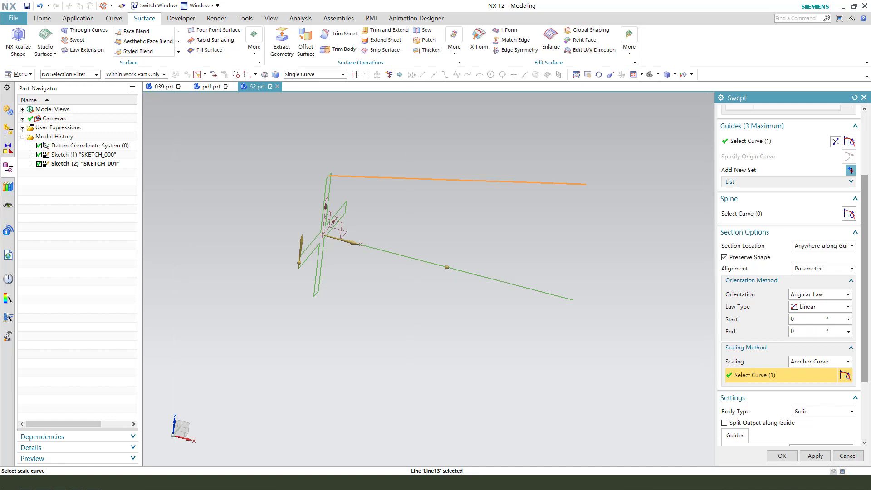
left_click(817, 319)
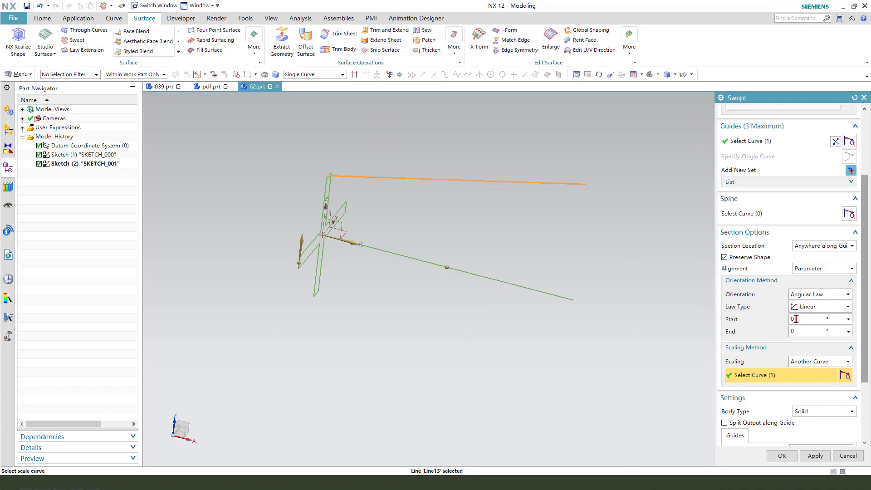
type("36")
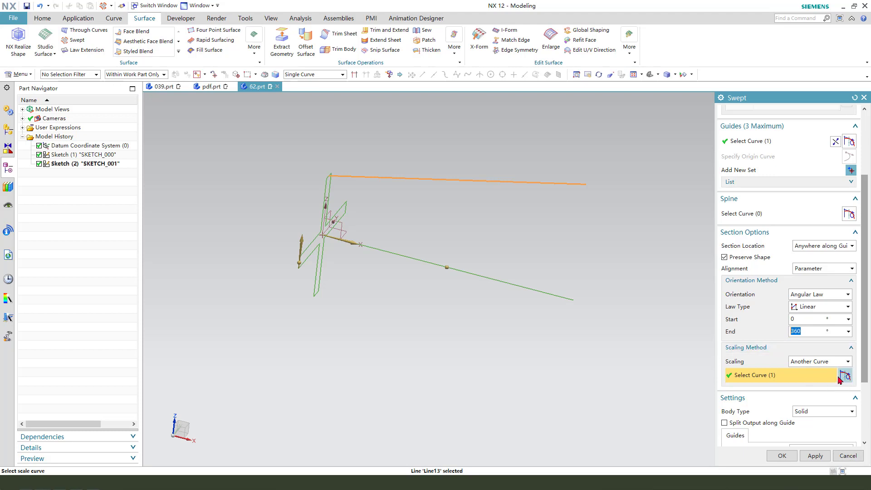
scroll("down", 3)
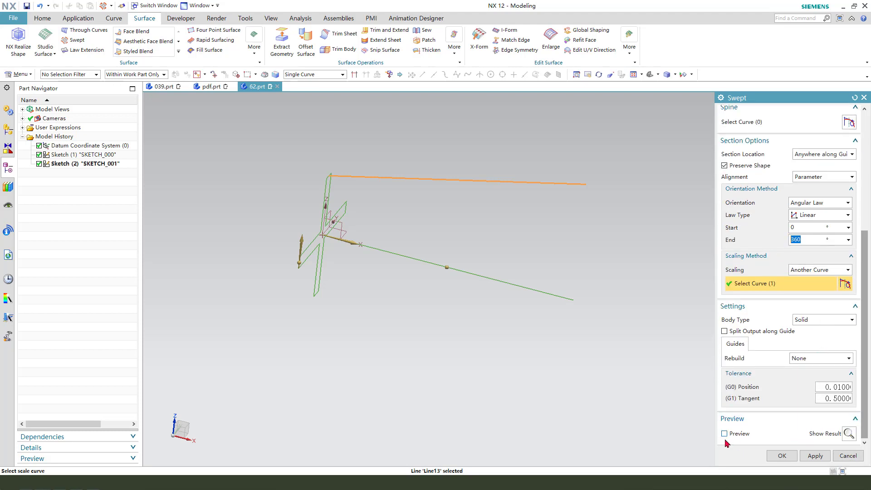
left_click(725, 433)
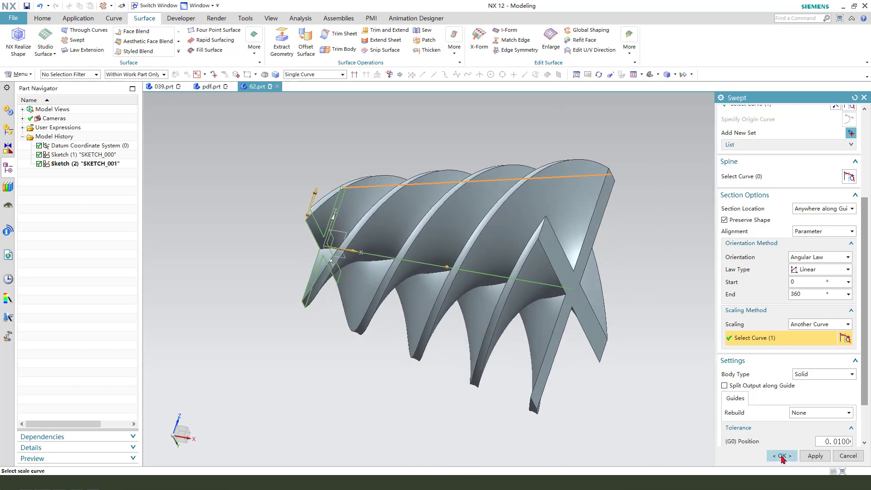
left_click(781, 455)
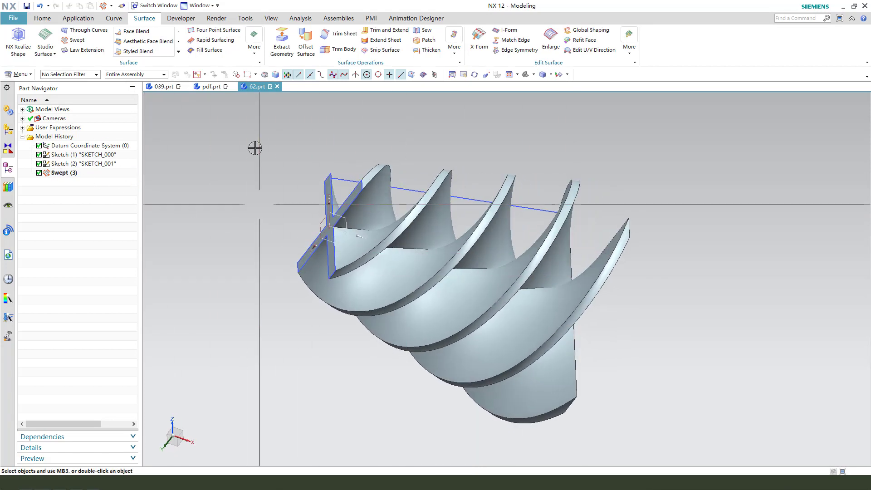
Step: Recheck the reference drawing, return to 62.prt, and hide Sketch (1) and Sketch (2)
left_click(210, 86)
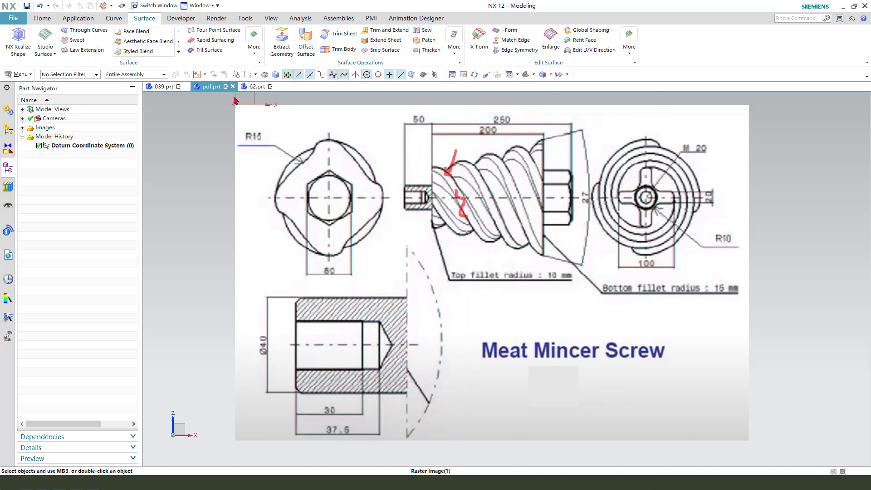
left_click(256, 86)
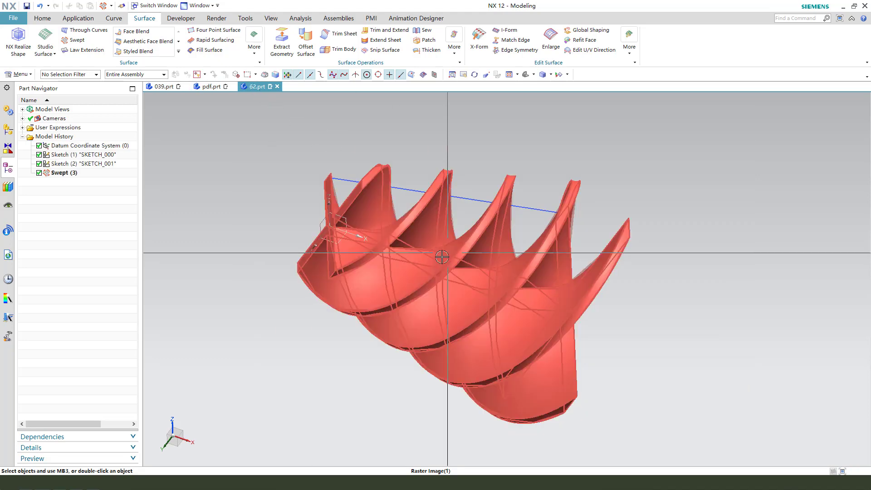
left_click(67, 154)
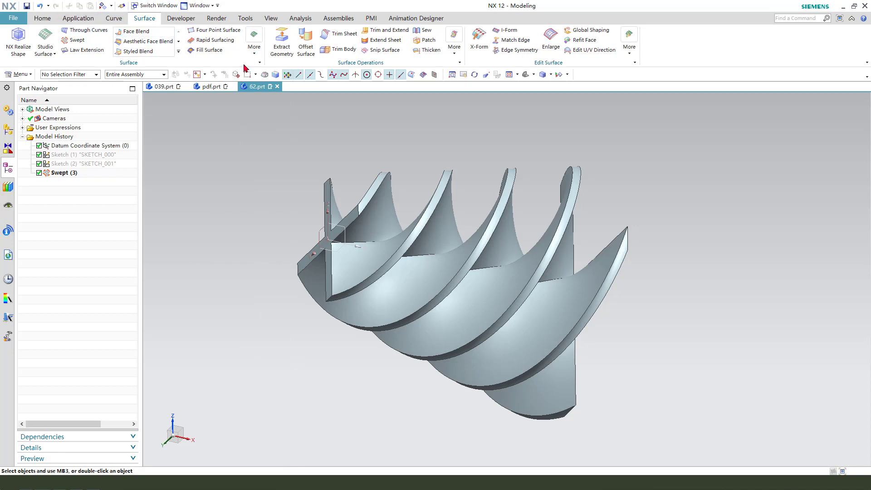
mouse_move(134, 31)
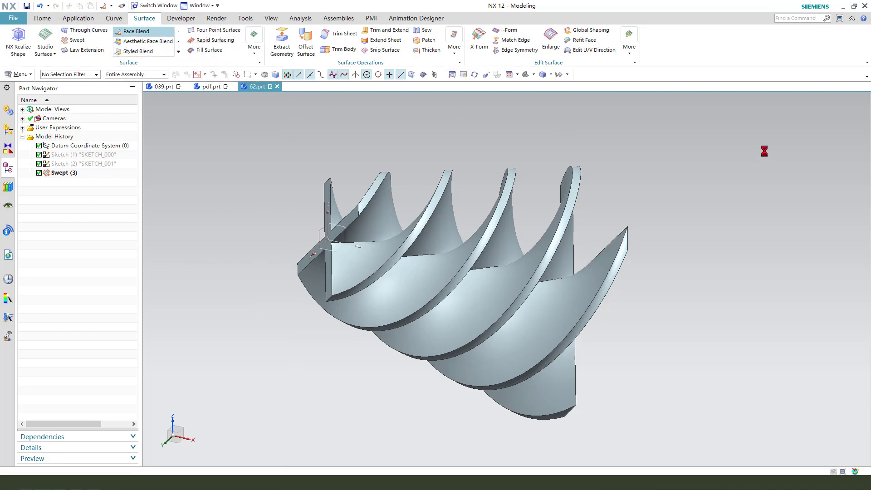
Step: Round the four blade crests with three-face blends using single side and crest faces
left_click(136, 32)
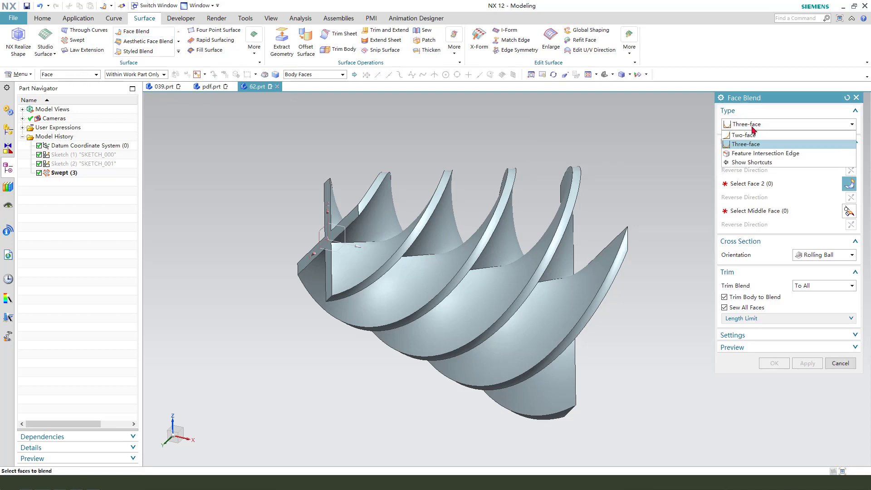
left_click(744, 144)
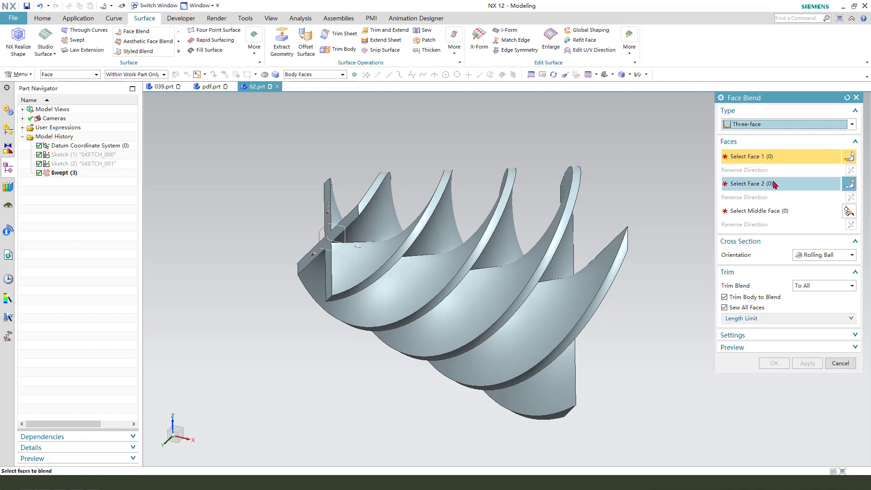
left_click(753, 156)
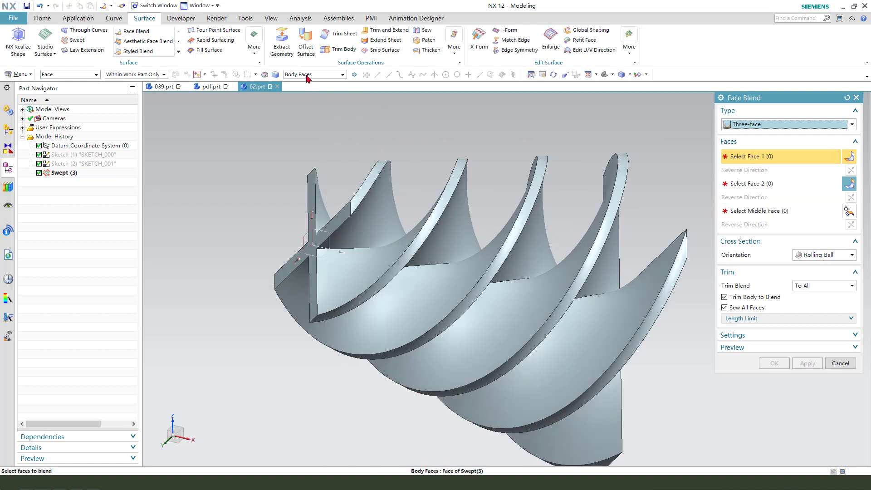
left_click(367, 205)
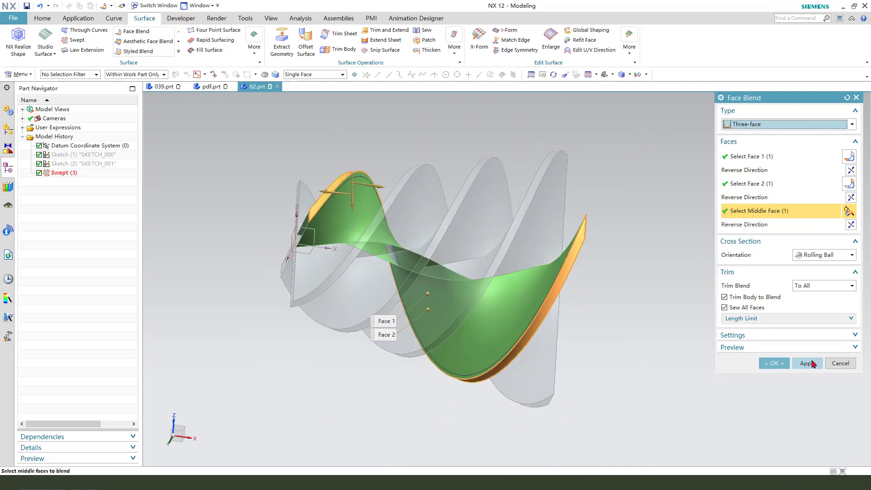
left_click(807, 363)
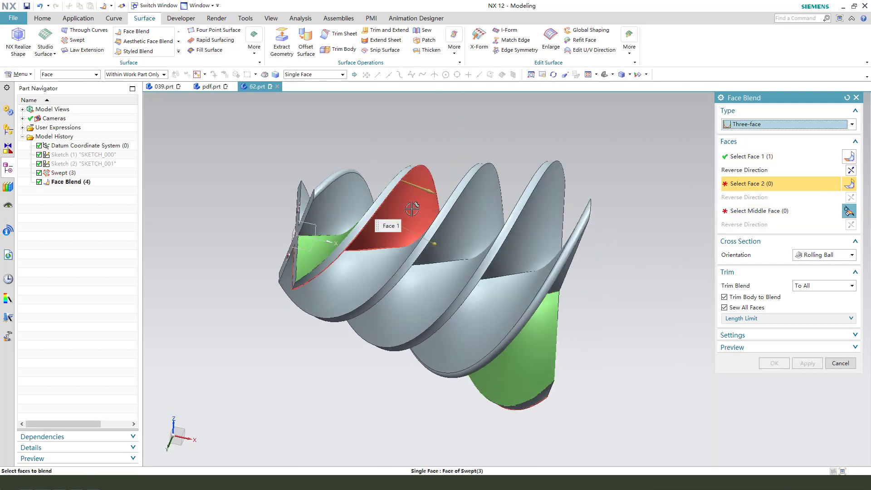
left_click(400, 195)
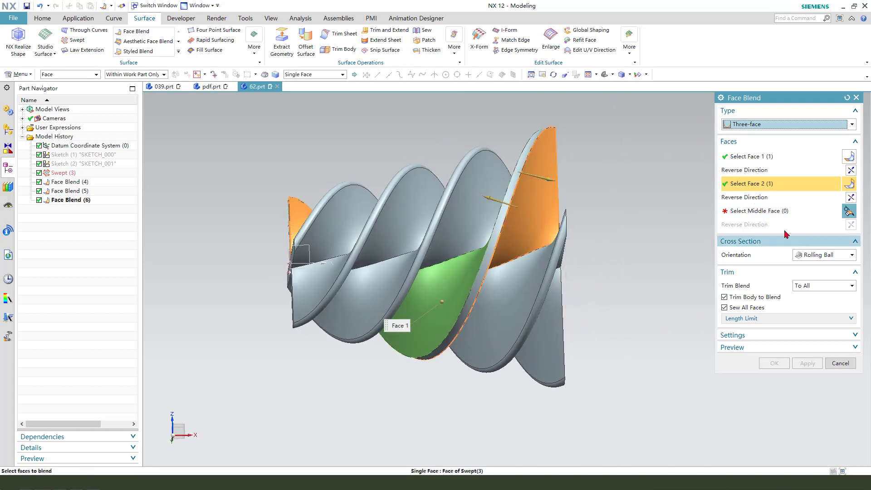
left_click(388, 300)
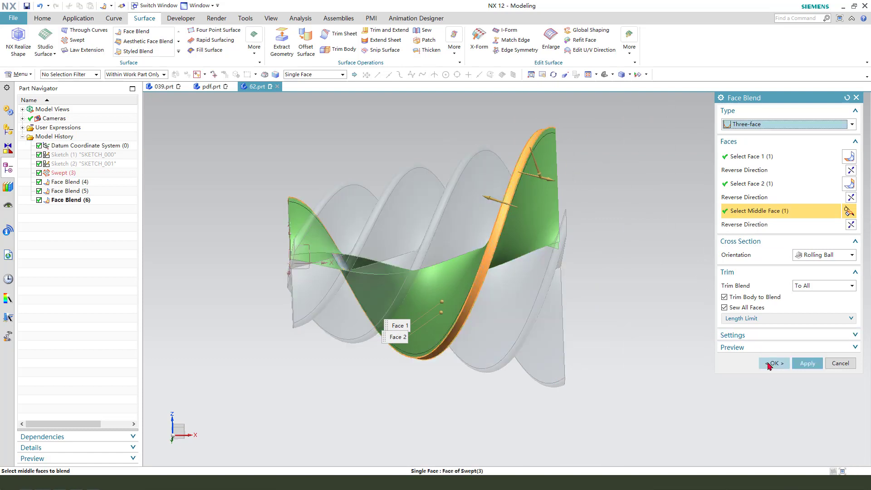
left_click(772, 363)
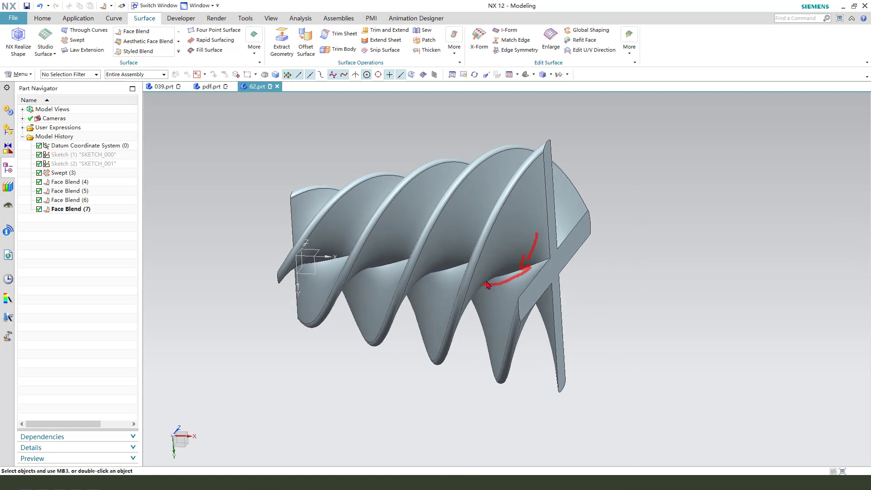
left_click(209, 86)
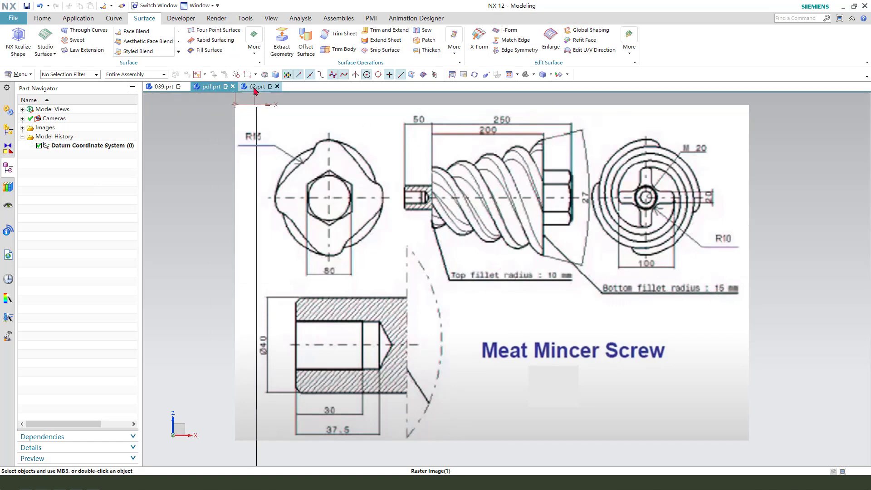
left_click(258, 86)
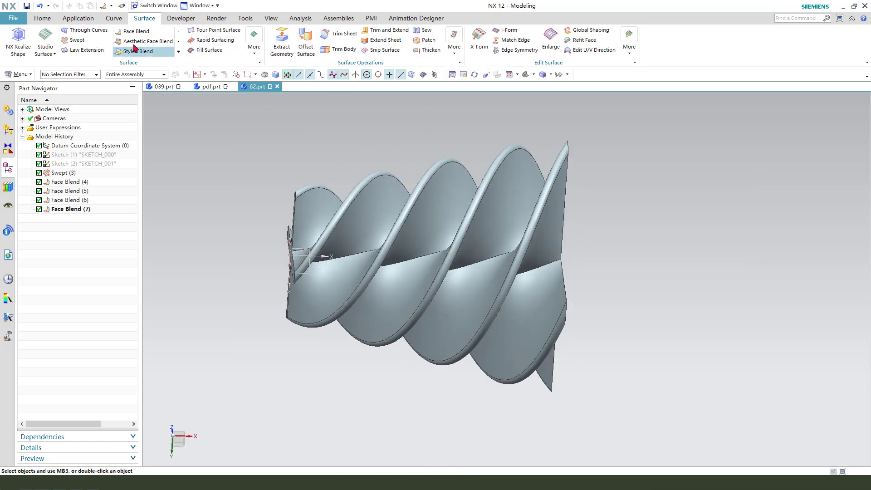
left_click(42, 18)
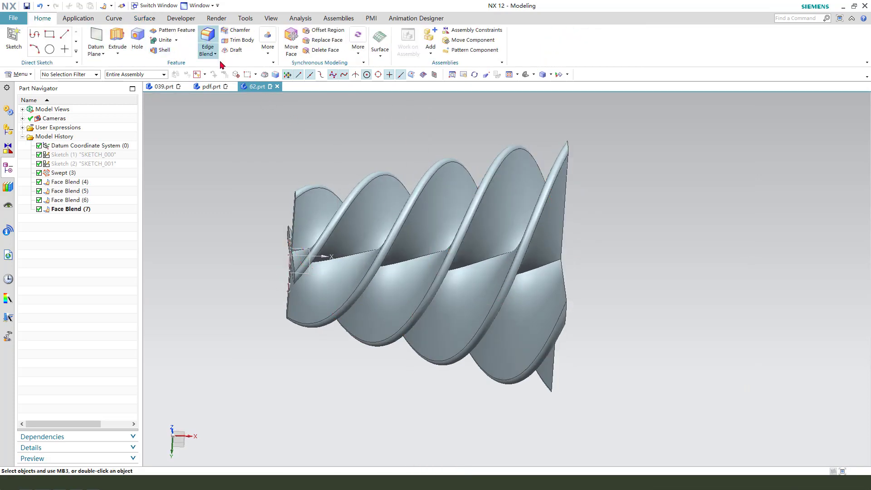
Step: Blend the helical root edge with a variable radius growing from 10 to 15 mm
left_click(205, 37)
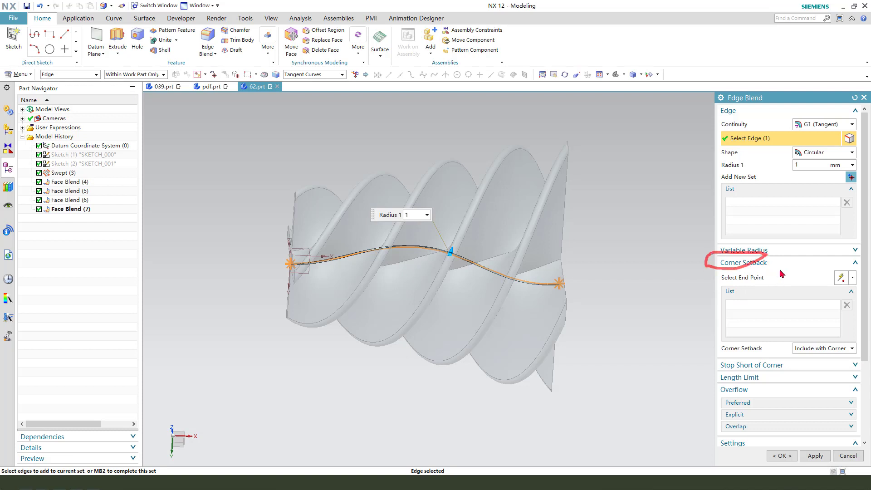
left_click(744, 250)
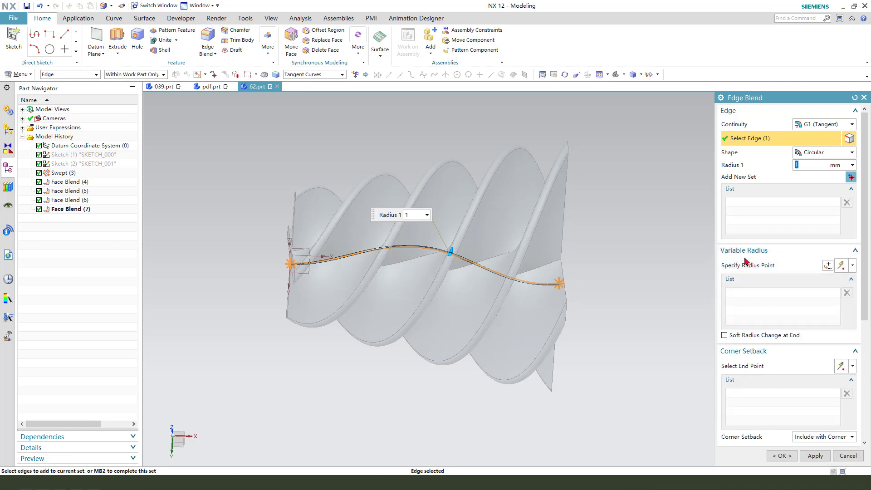
mouse_move(753, 269)
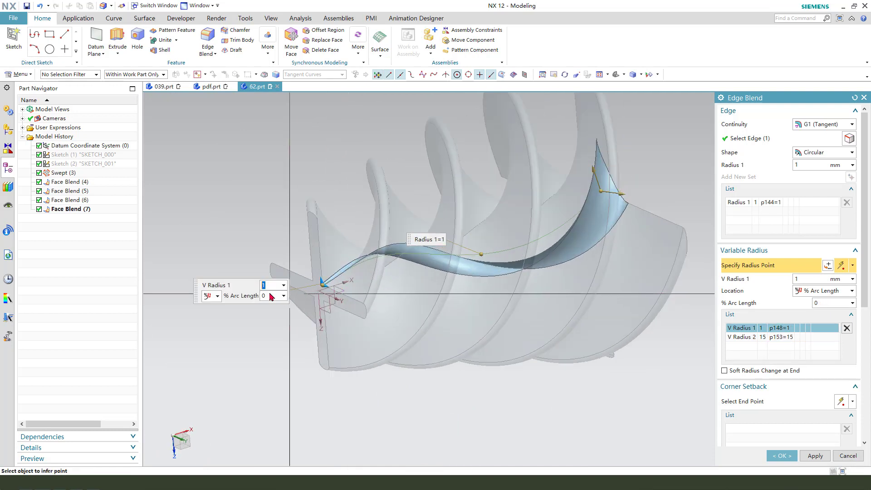
type("10")
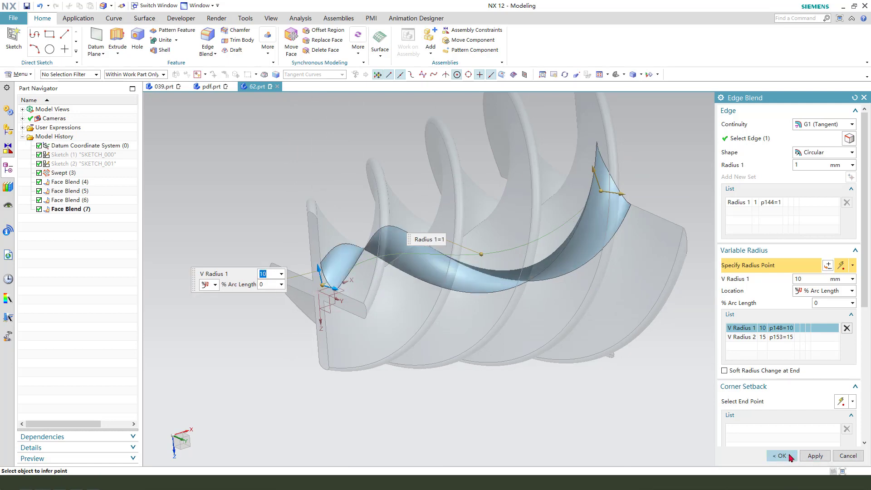
left_click(781, 456)
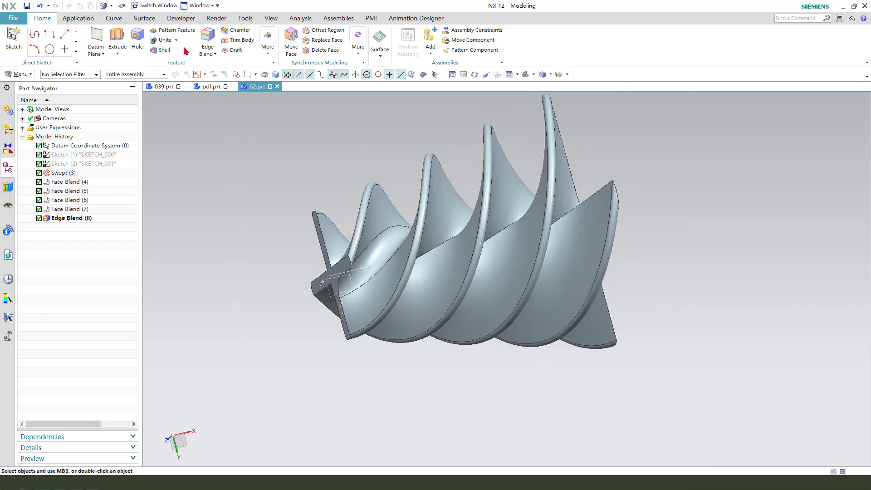
mouse_move(172, 30)
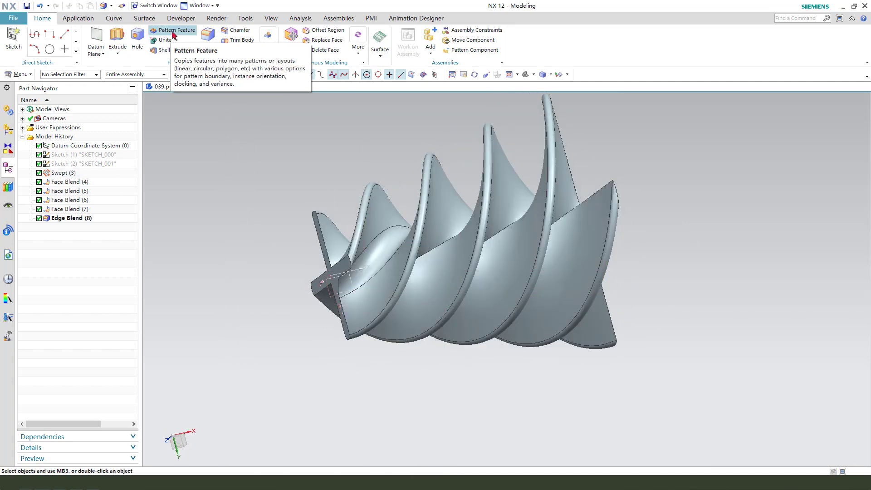
Step: Attempt a circular pattern of Edge Blend (8), 4 copies over 360°, then dismiss the unsupported error
left_click(176, 30)
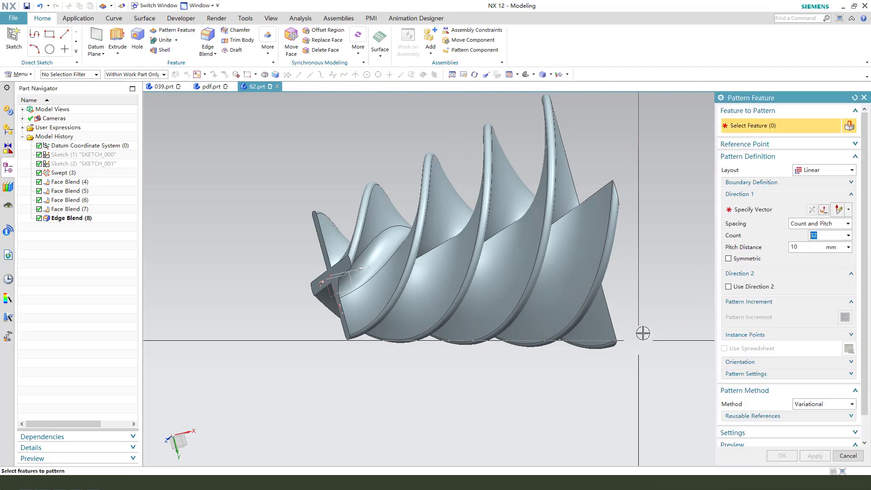
left_click(72, 218)
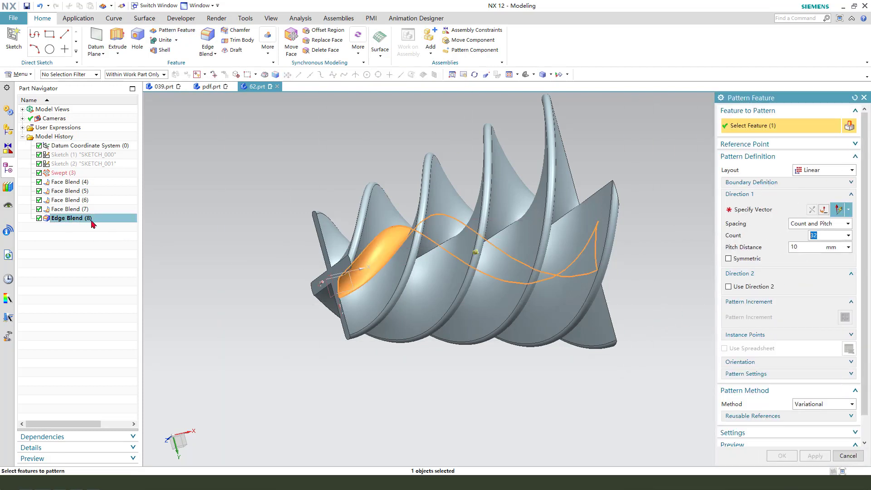
mouse_move(808, 177)
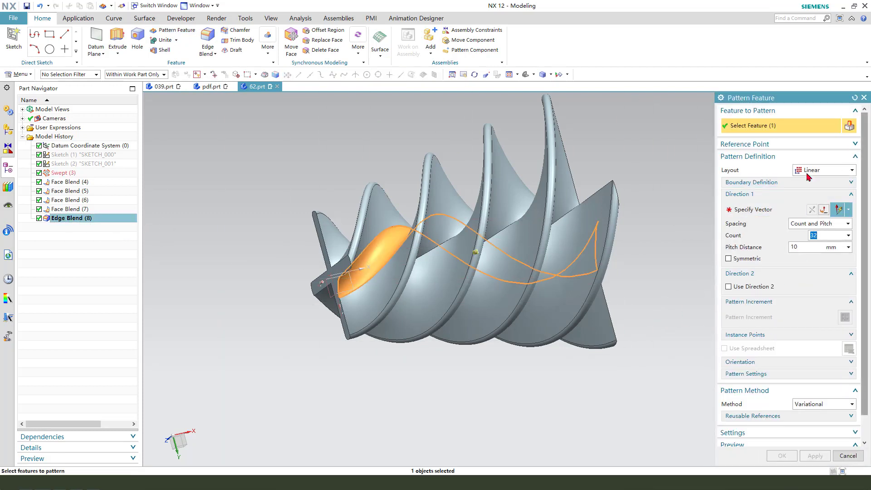
left_click(823, 170)
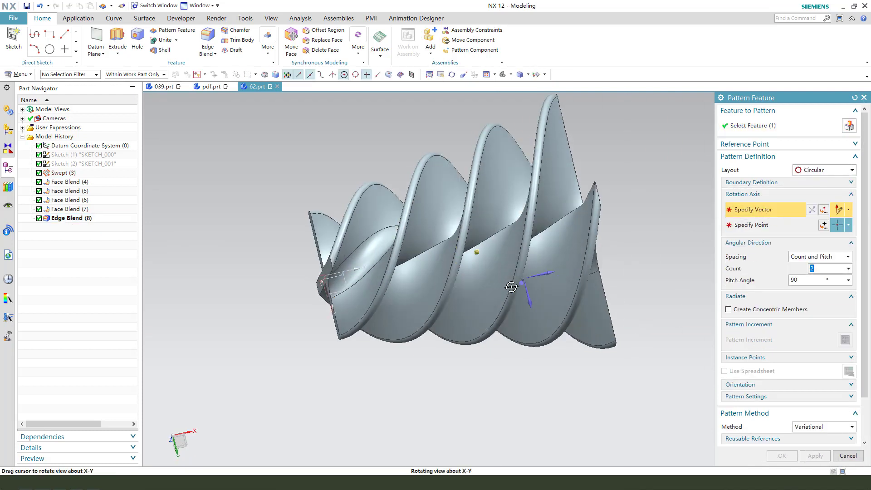
left_click(848, 256)
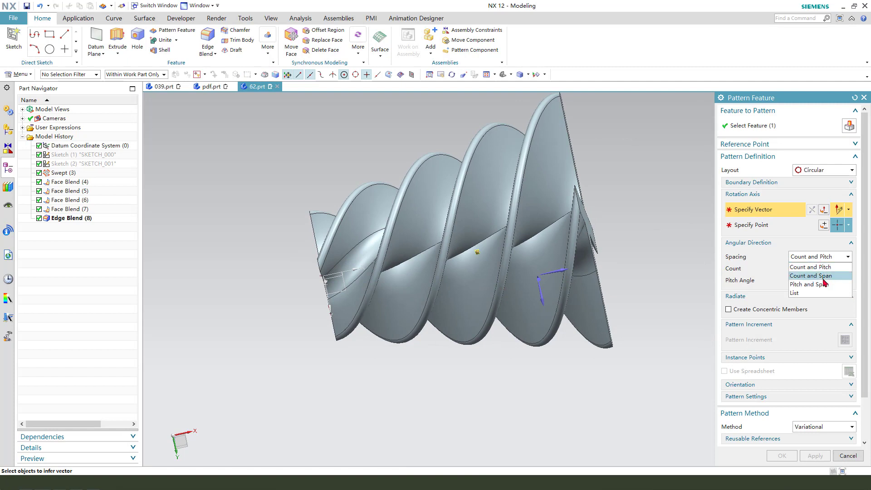
left_click(812, 276)
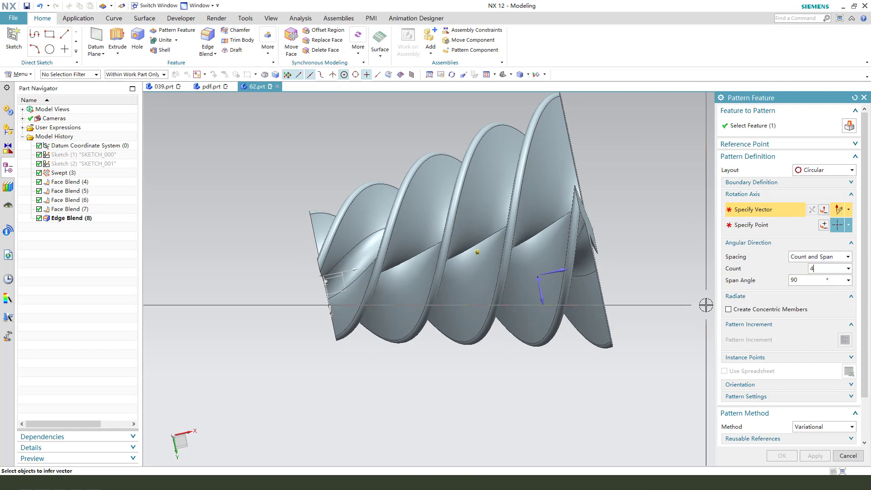
triple_click(814, 279)
type("360")
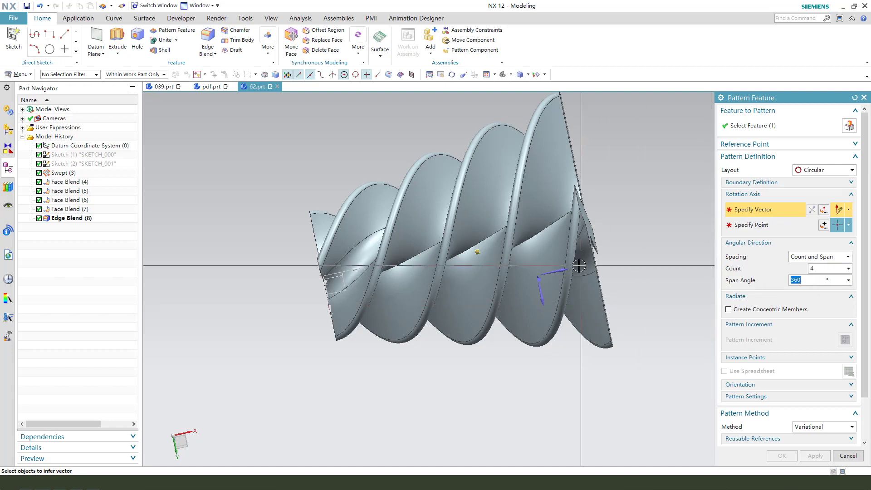
left_click(847, 456)
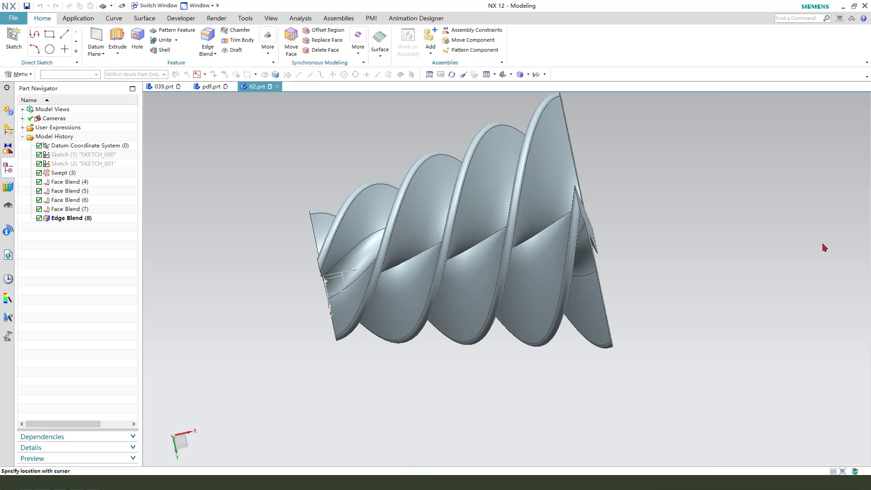
left_click(175, 29)
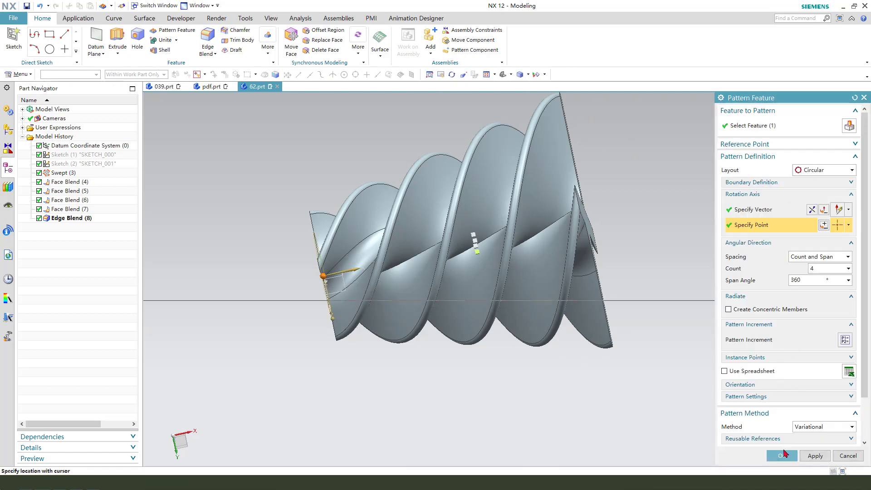
left_click(781, 456)
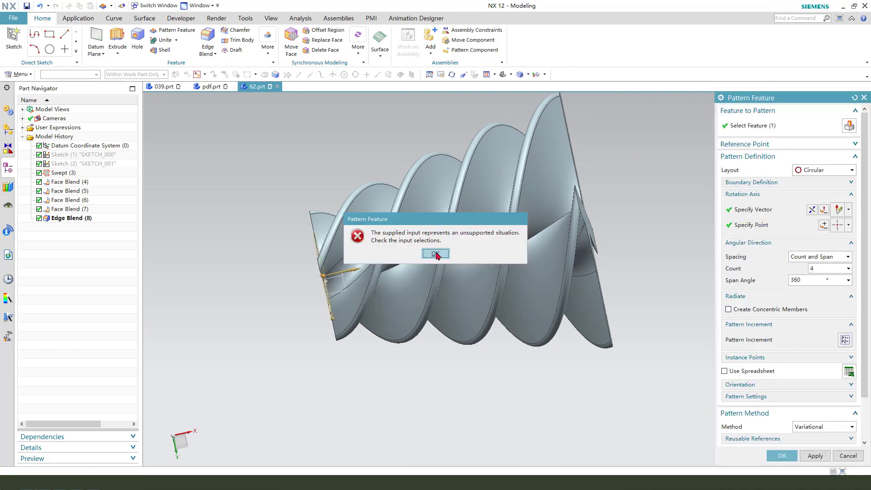
left_click(435, 254)
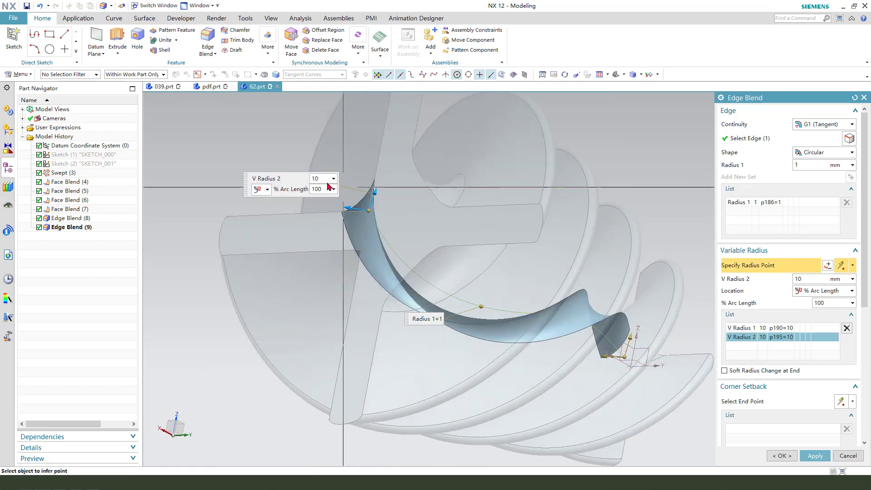
Step: Blend the helical blade edge with variable radius points of 15 mm and 10 mm
type("15")
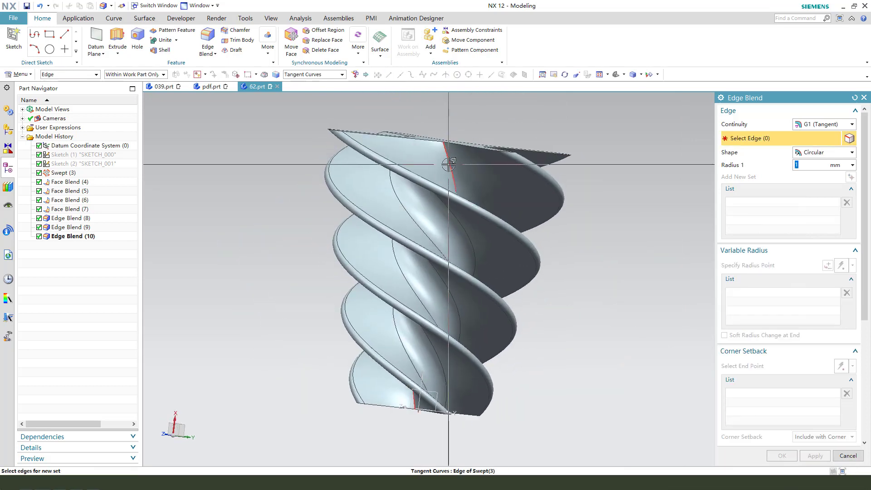
left_click(447, 173)
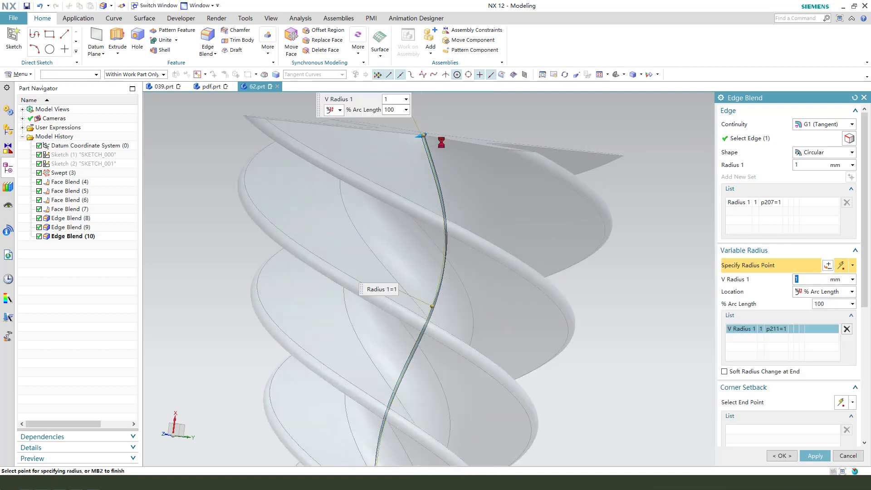
left_click(424, 135)
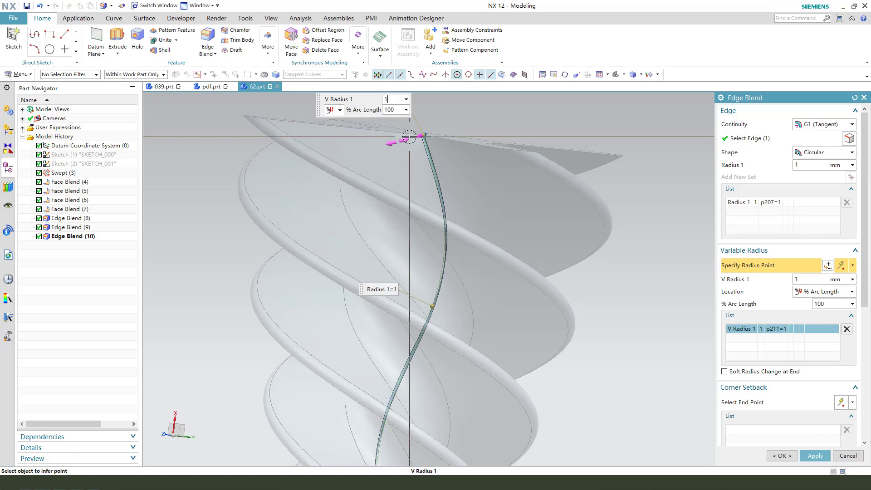
type("15")
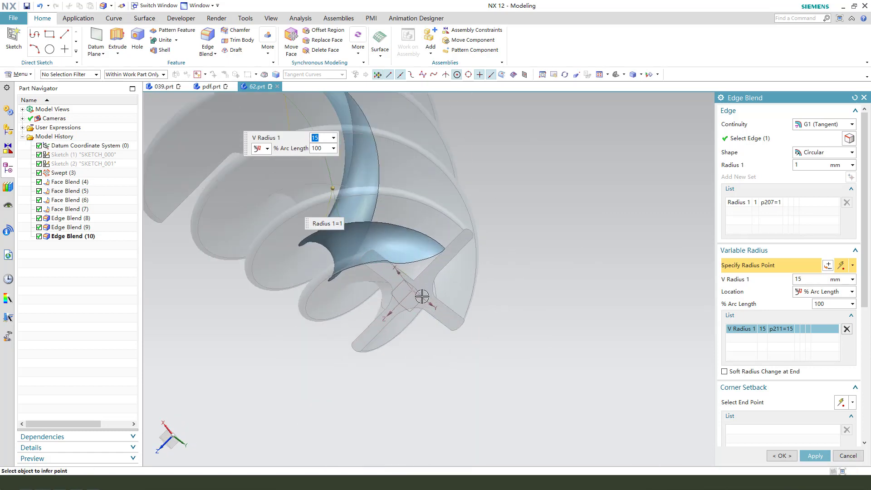
left_click(422, 297)
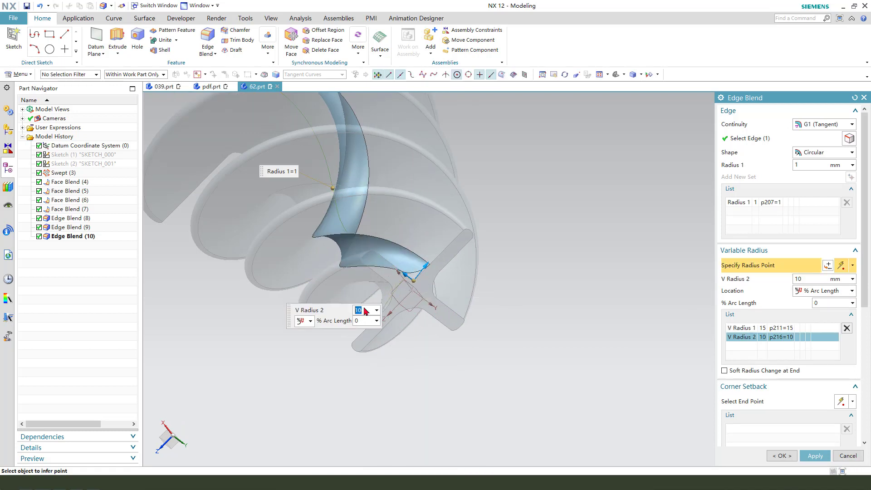
left_click(781, 455)
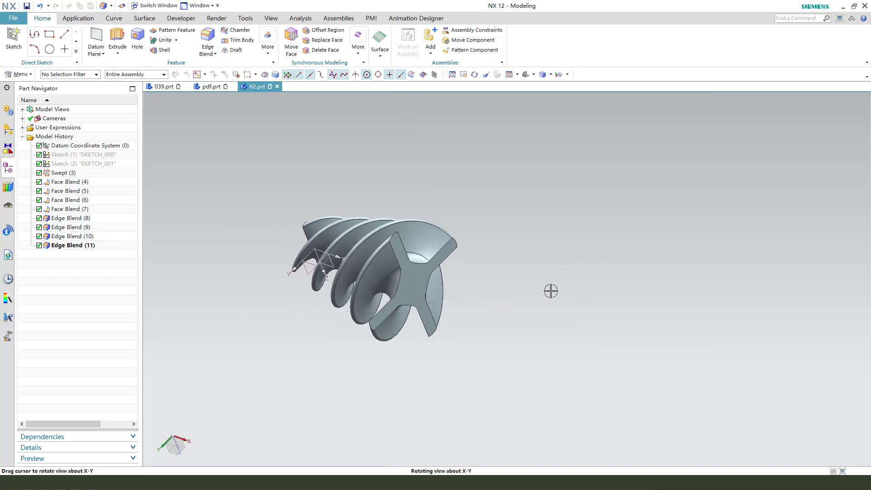
left_click(210, 86)
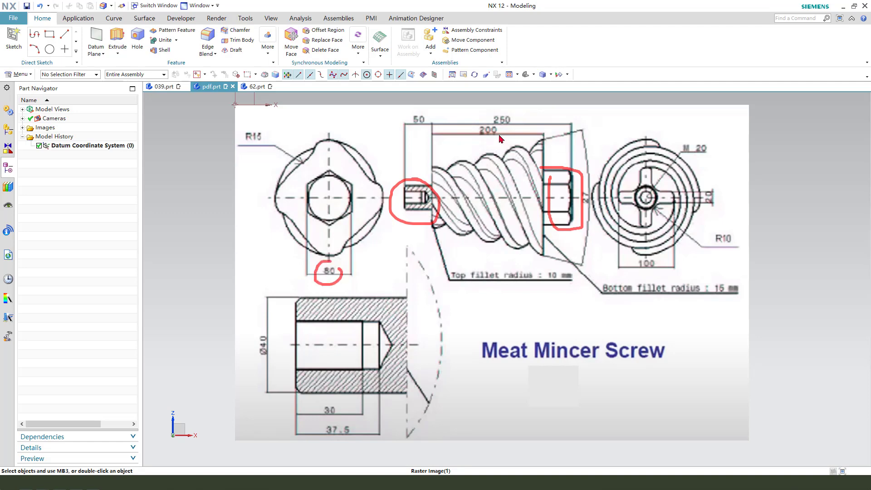
mouse_move(561, 146)
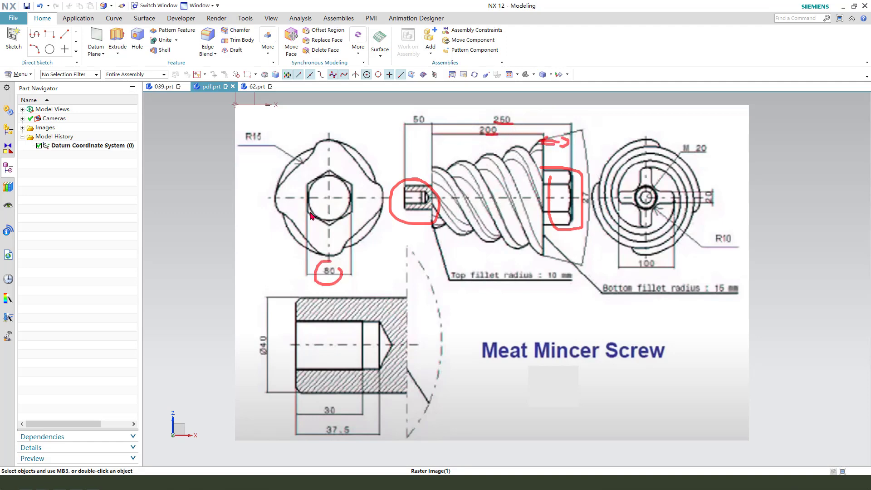
mouse_move(257, 87)
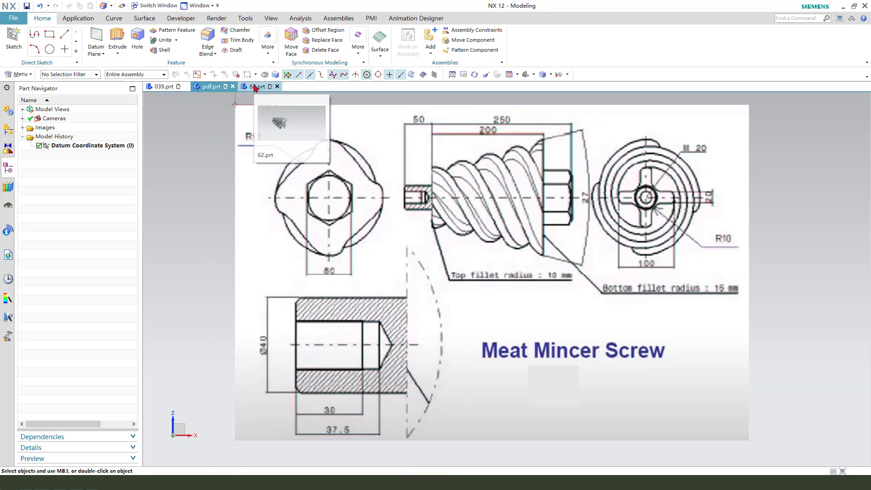
left_click(257, 86)
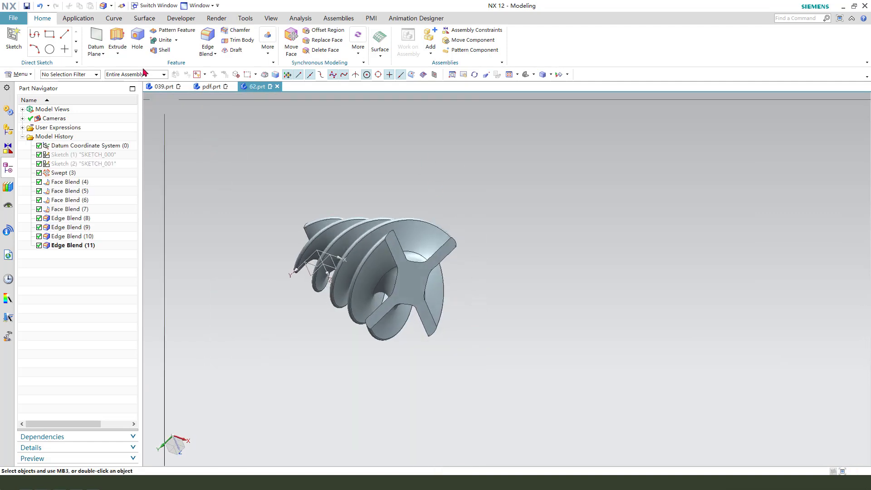
Step: Sketch a six-sided polygon on the end face, centred on the screw axis
left_click(117, 37)
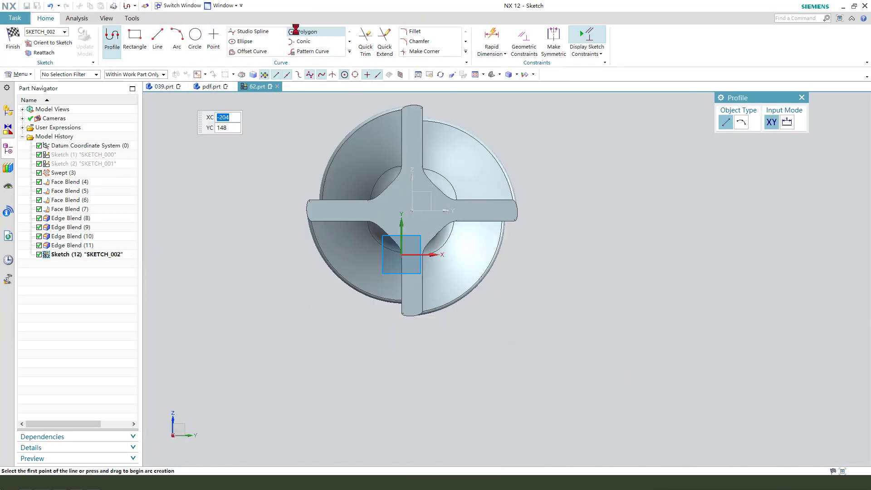
left_click(303, 32)
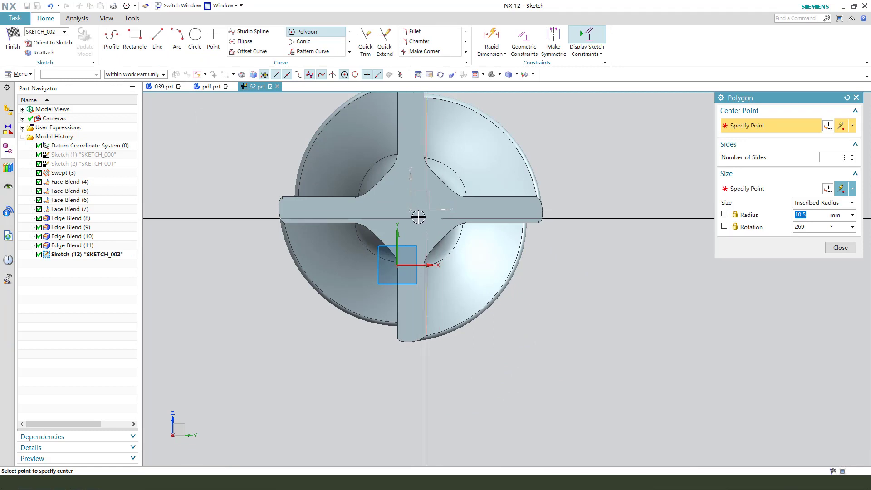
left_click(416, 216)
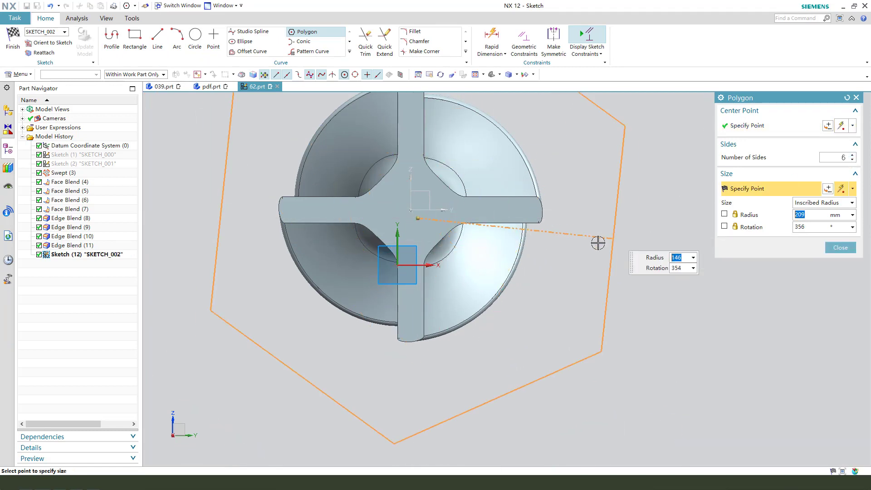
mouse_move(482, 254)
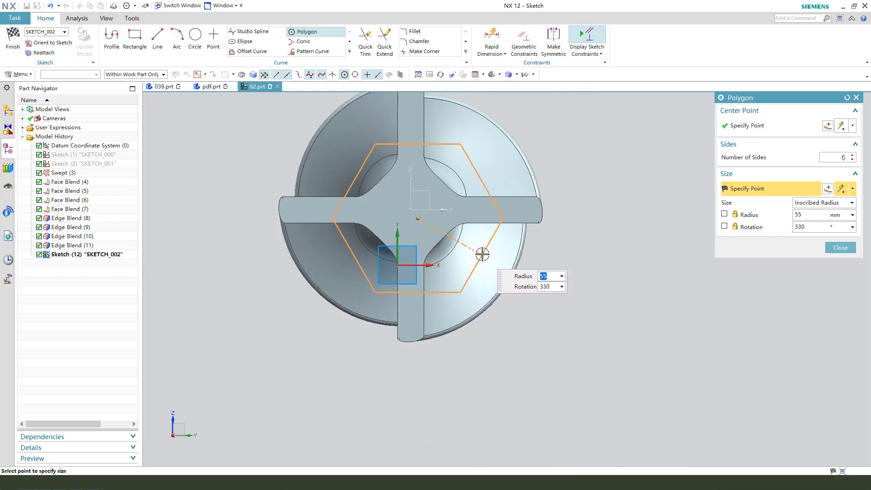
mouse_move(417, 135)
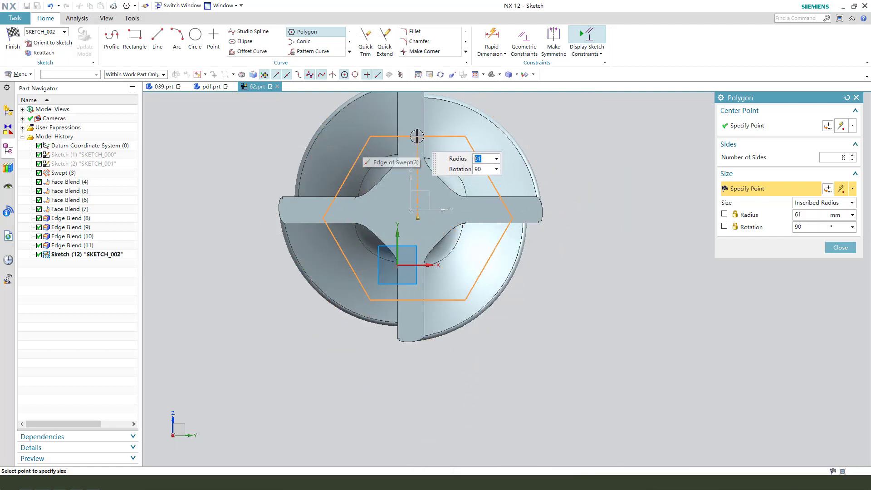
left_click(840, 247)
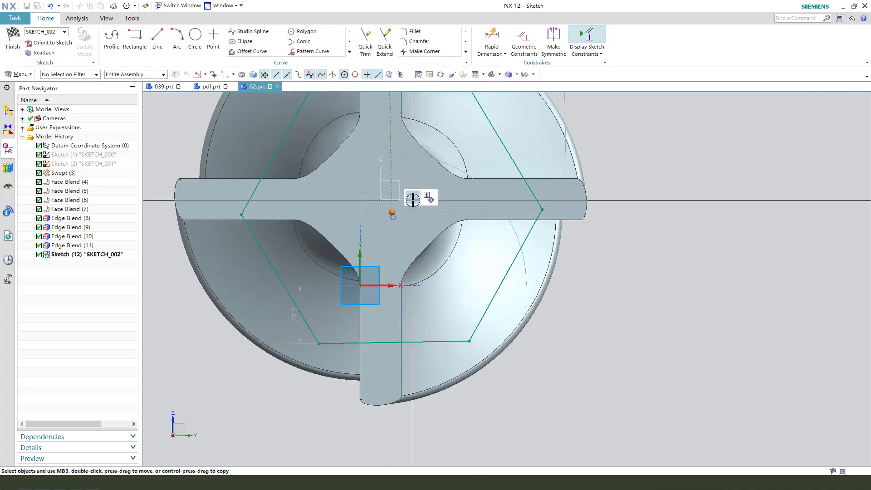
left_click(410, 200)
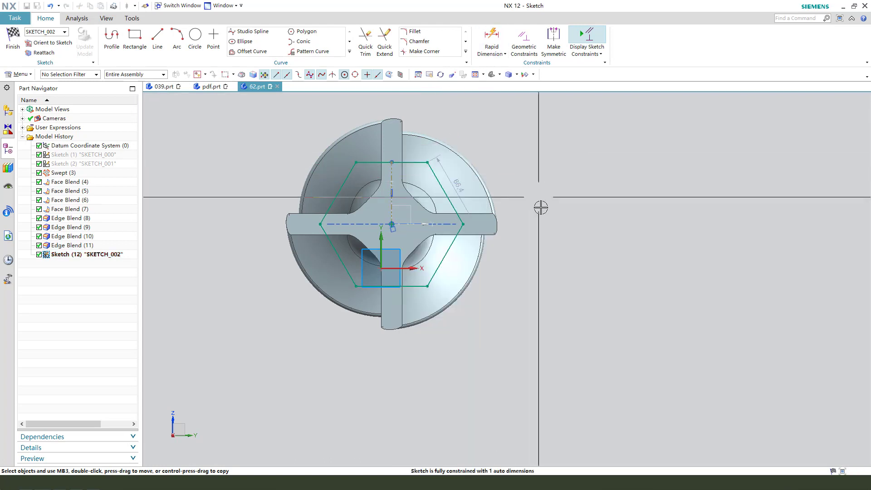
left_click(504, 54)
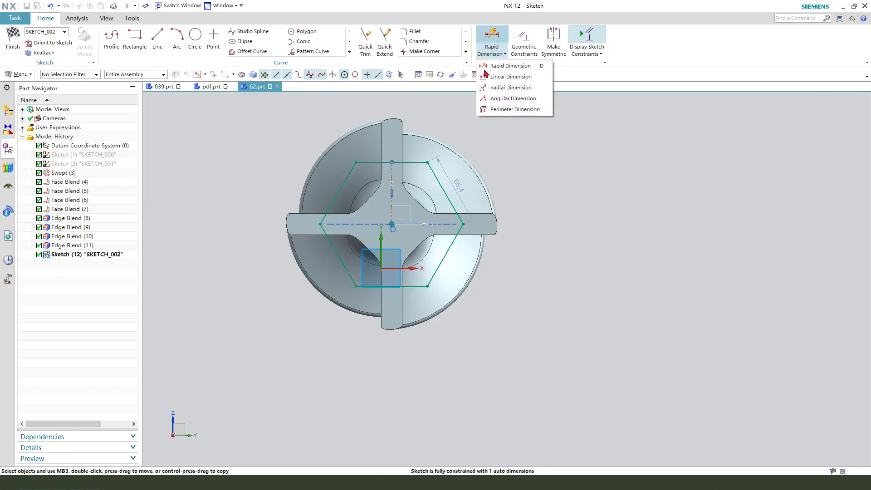
left_click(512, 65)
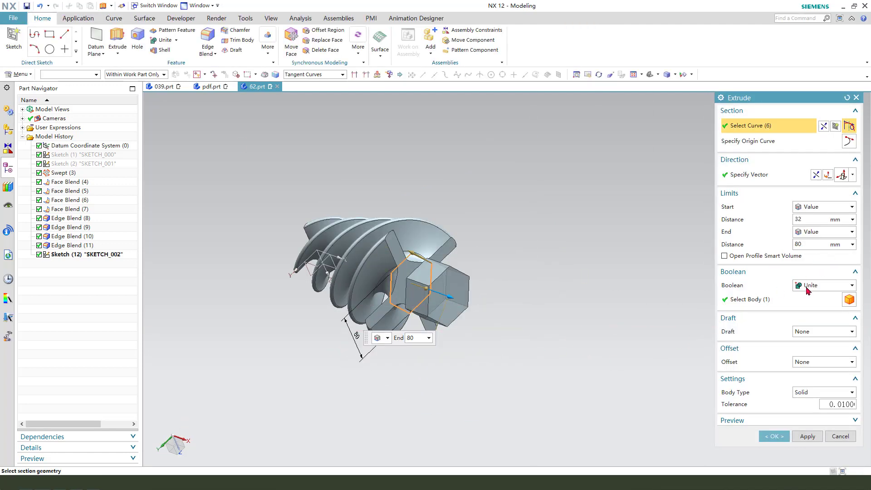
Step: Extrude the hexagon sketch 80 mm with Boolean None to form the hex head
left_click(850, 284)
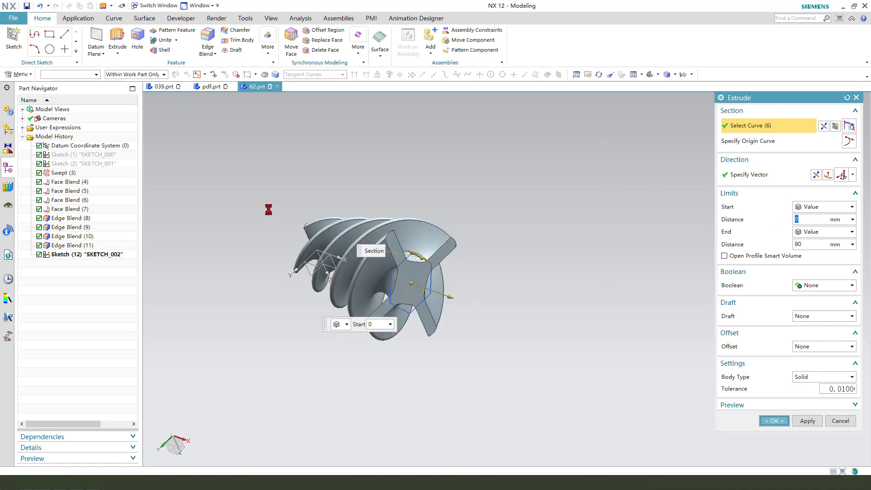
left_click(773, 420)
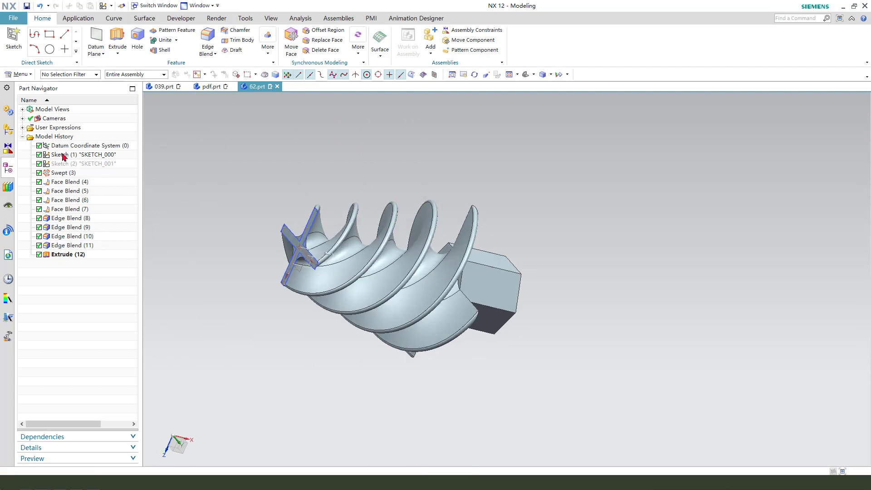
double_click(72, 154)
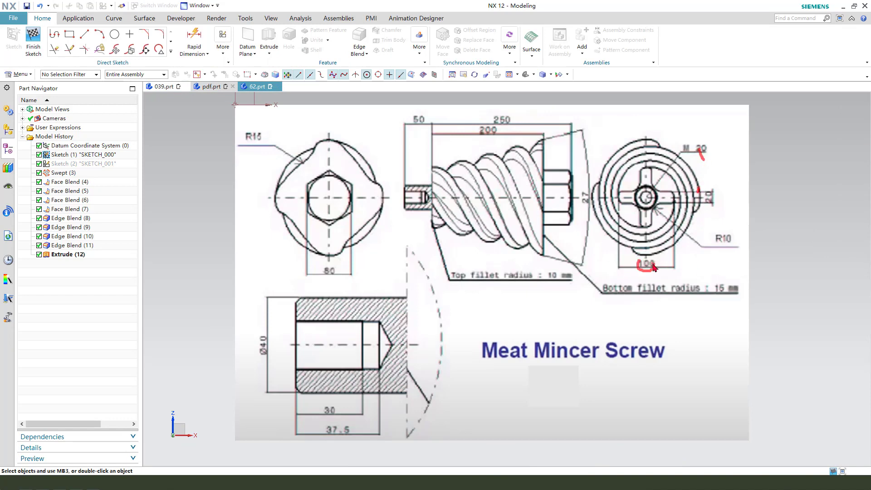
mouse_move(717, 198)
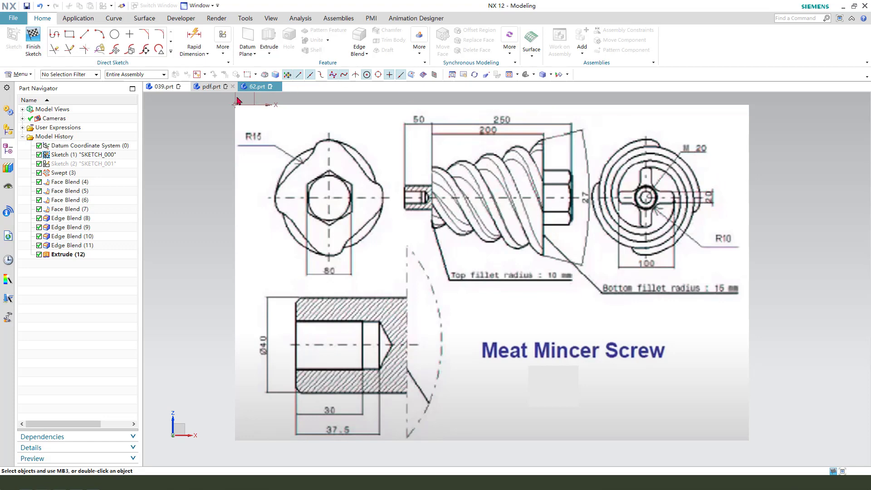
left_click(256, 87)
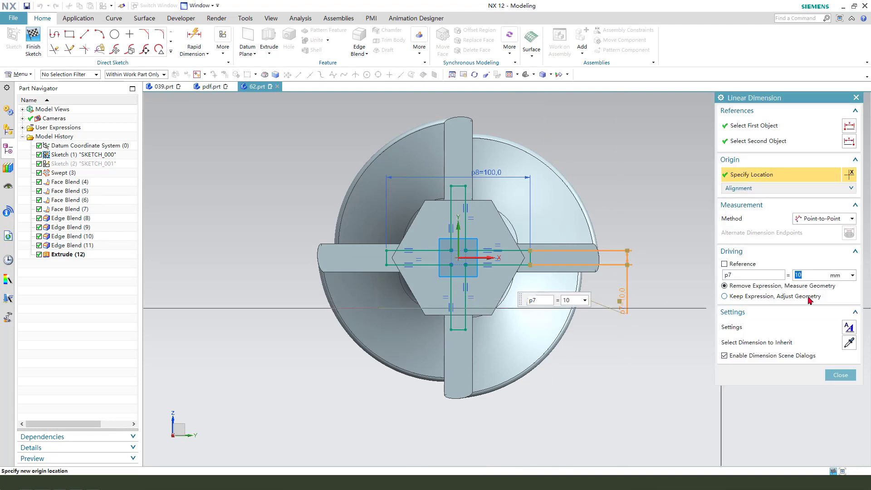
Step: Widen the cross arm dimension with Adjust Geometry and shorten Extrude (12) to 50 mm
left_click(725, 296)
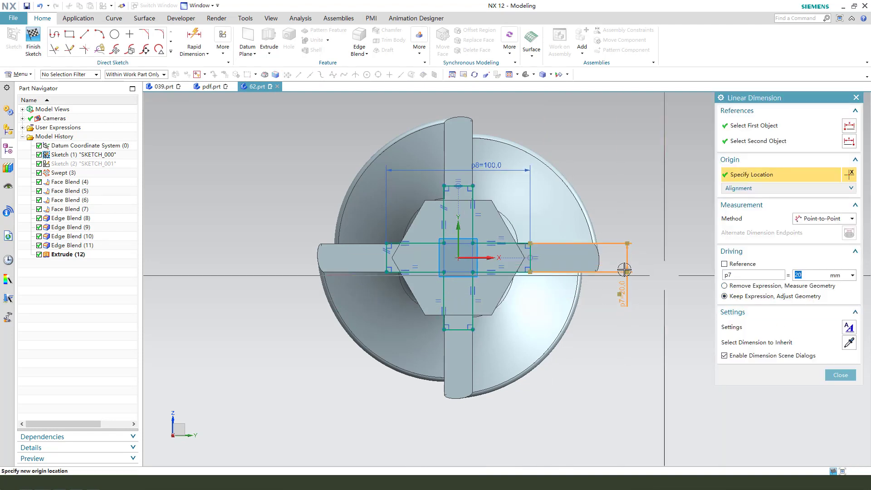
left_click(840, 374)
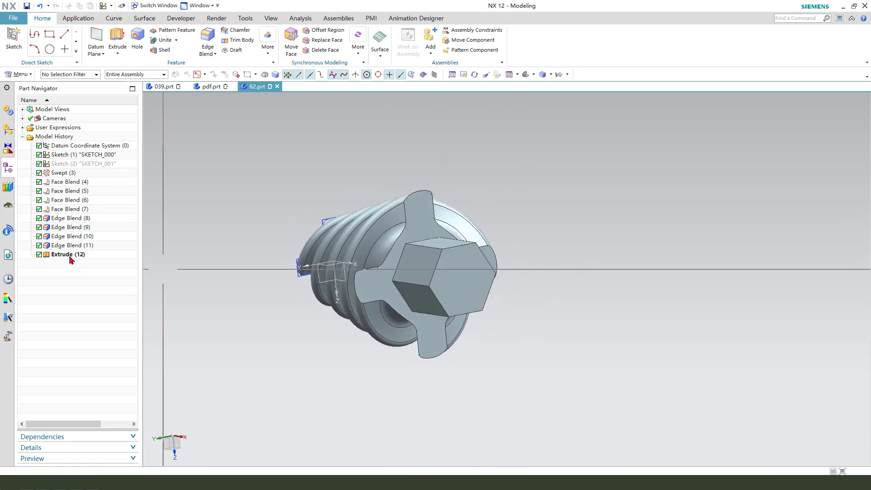
double_click(66, 254)
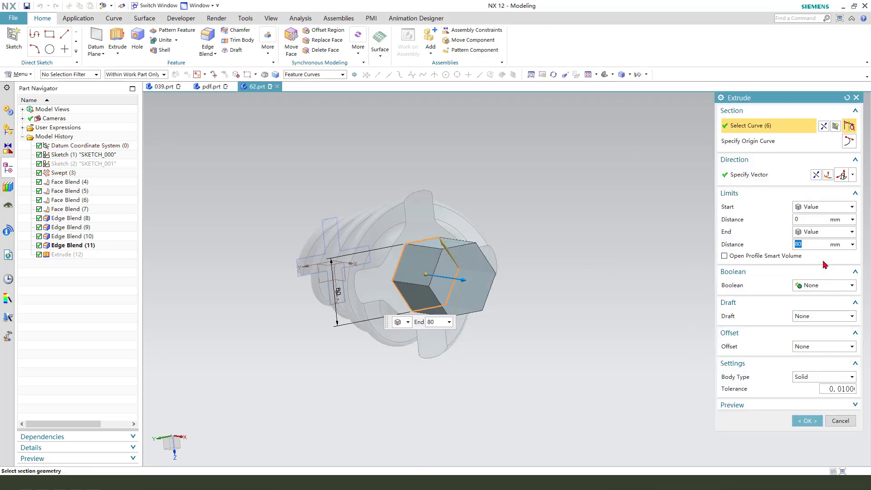
type("50")
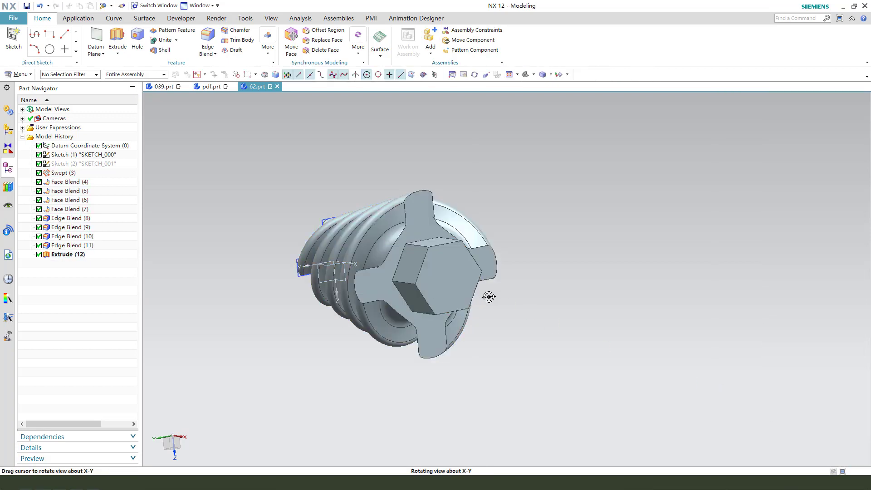
left_click(62, 173)
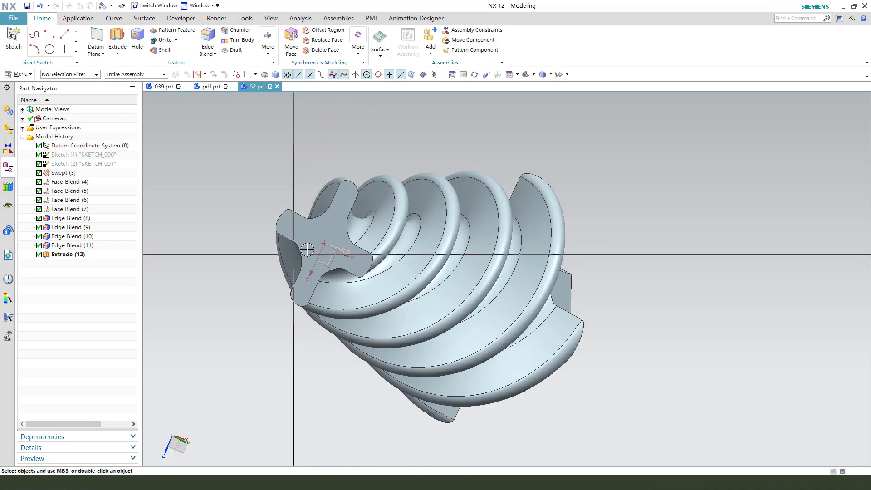
left_click(210, 86)
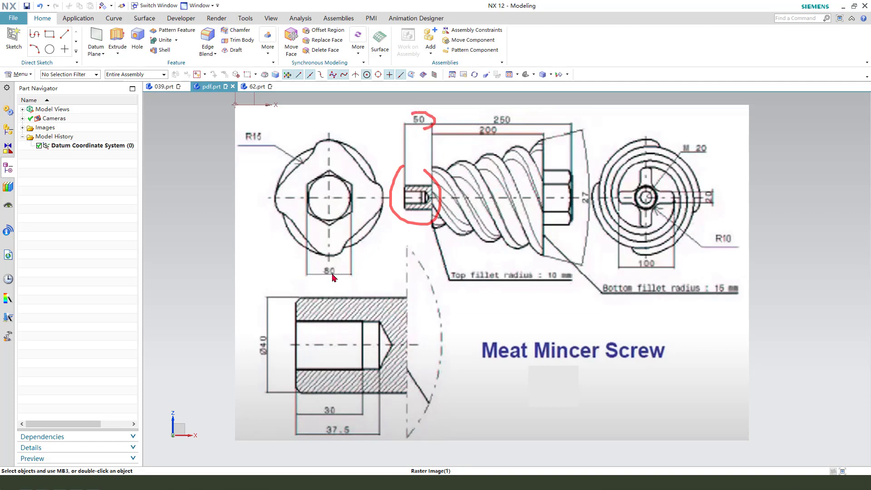
mouse_move(719, 245)
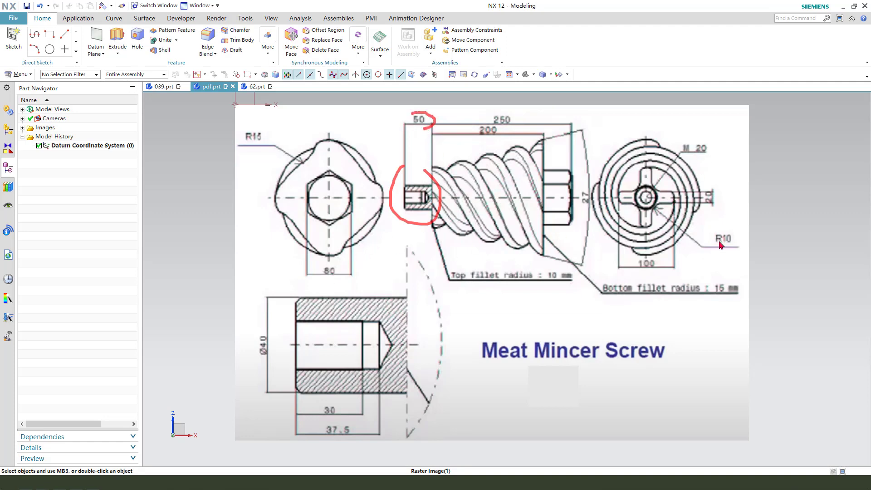
mouse_move(517, 329)
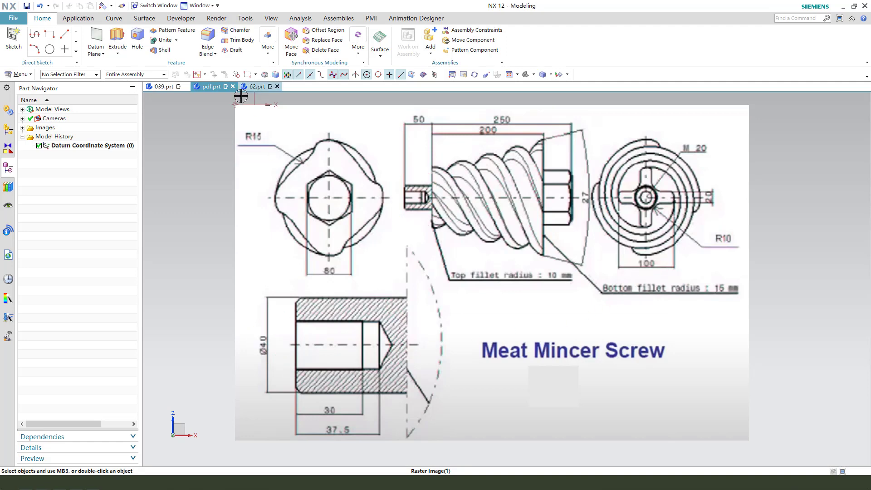
Step: Go back from the pdf.prt reference drawing to the 62.prt model
left_click(257, 86)
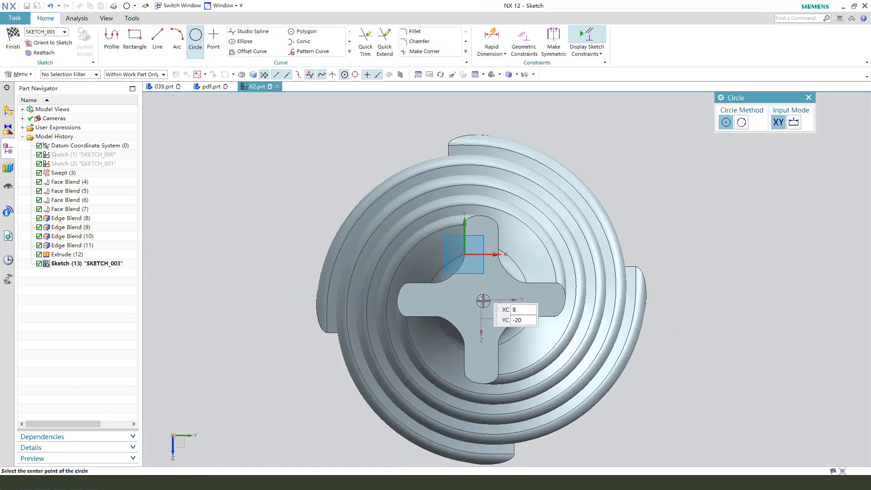
Step: Sketch a Ø40 circle on the end face and extrude it 50 mm
left_click(484, 300)
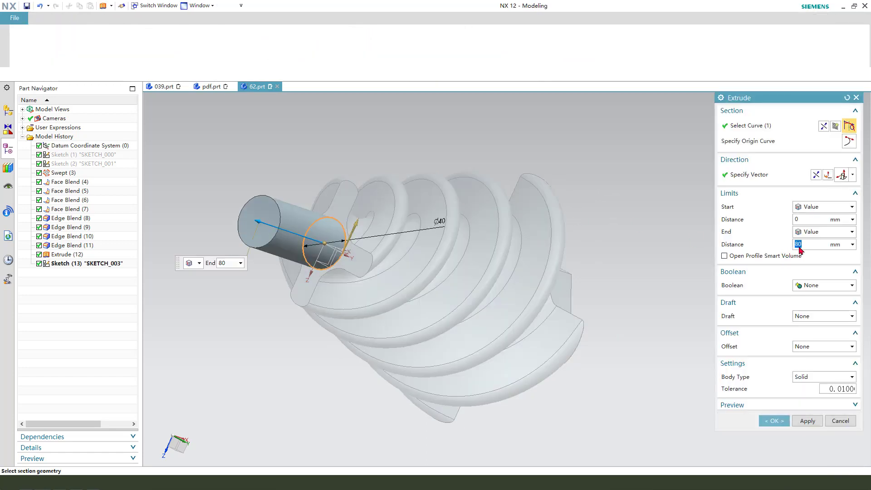
type("50")
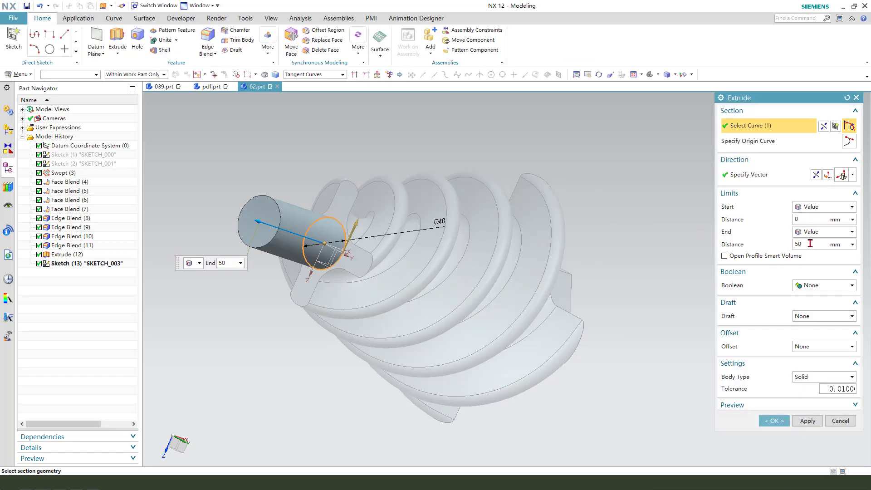
left_click(823, 285)
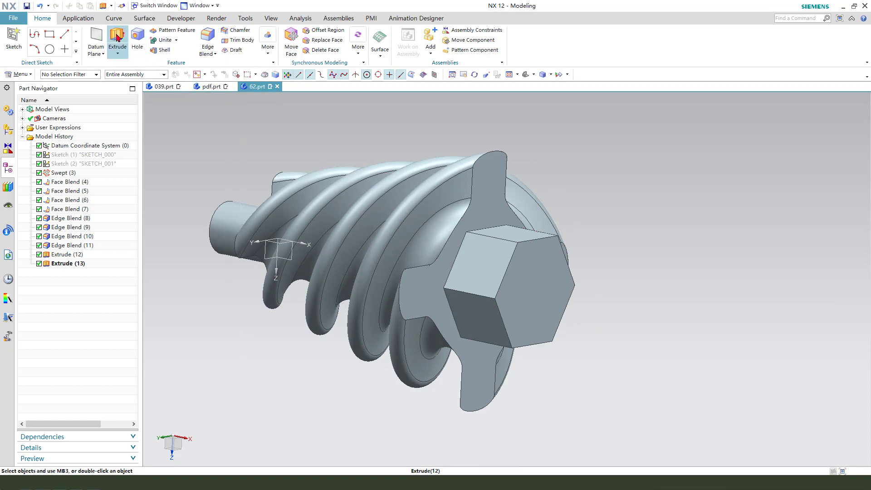
left_click(117, 38)
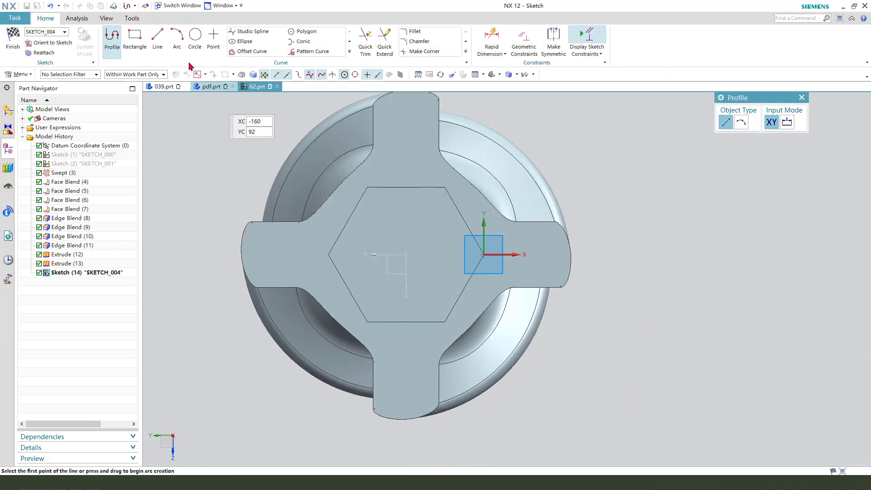
Step: Draw a circle from the hexagon's centre through its corners and finish the sketch
left_click(195, 39)
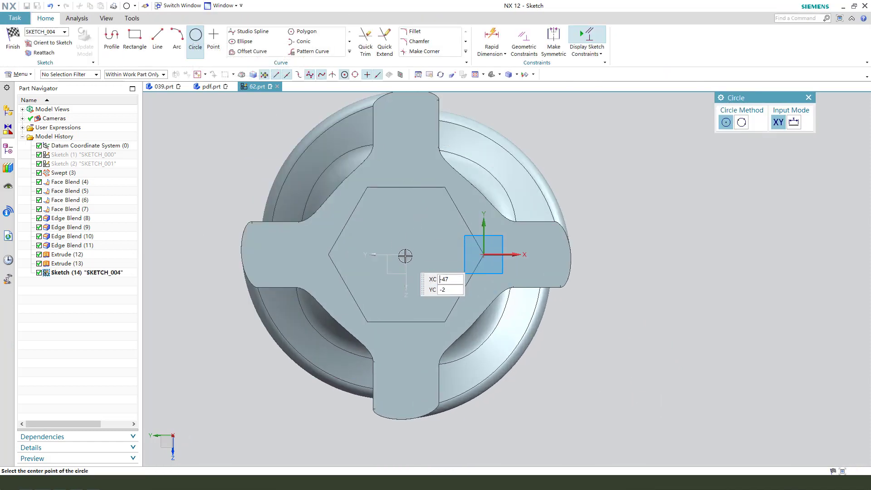
left_click(158, 35)
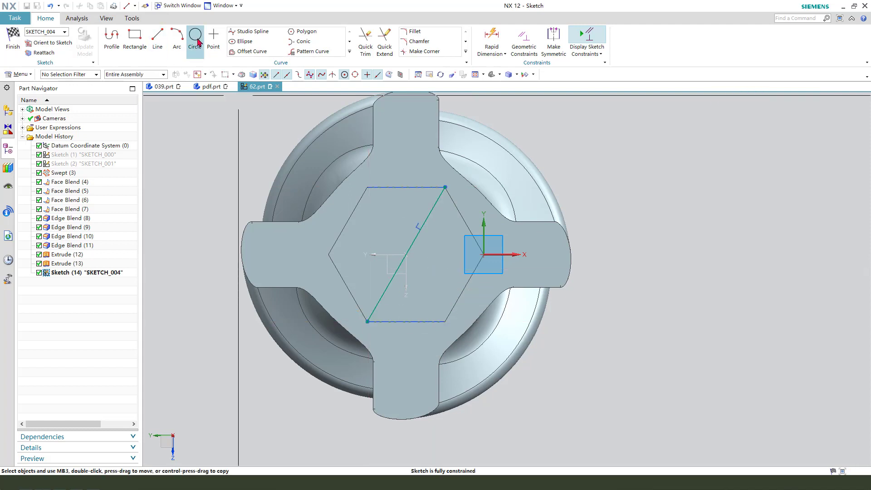
left_click(195, 38)
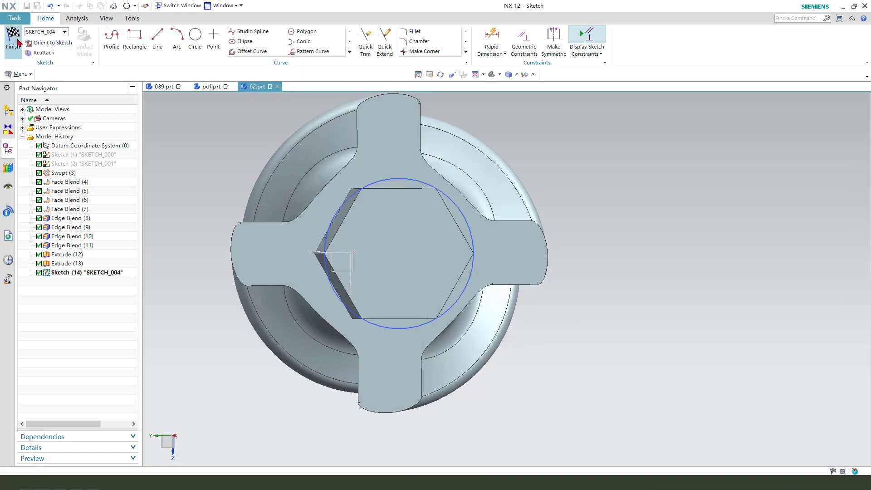
left_click(12, 39)
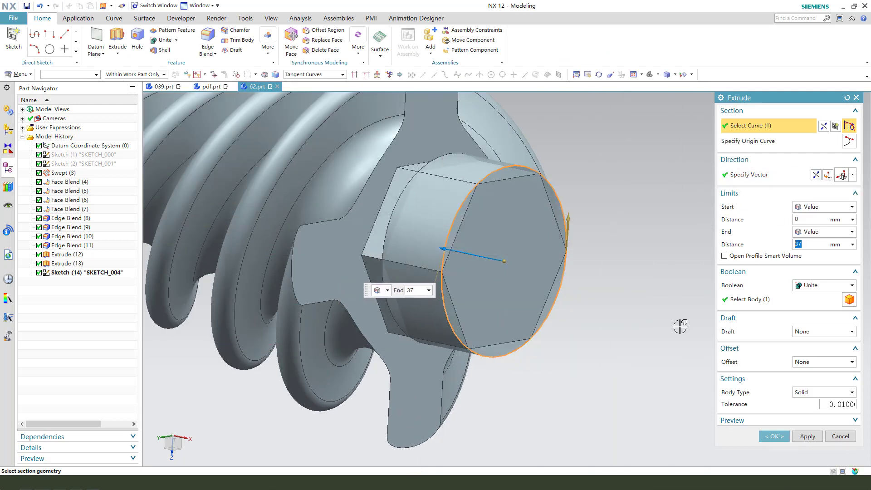
Step: Extrude the circle 37 mm as a Subtract cut with 30° draft and 0–23 two-sided offset
left_click(849, 285)
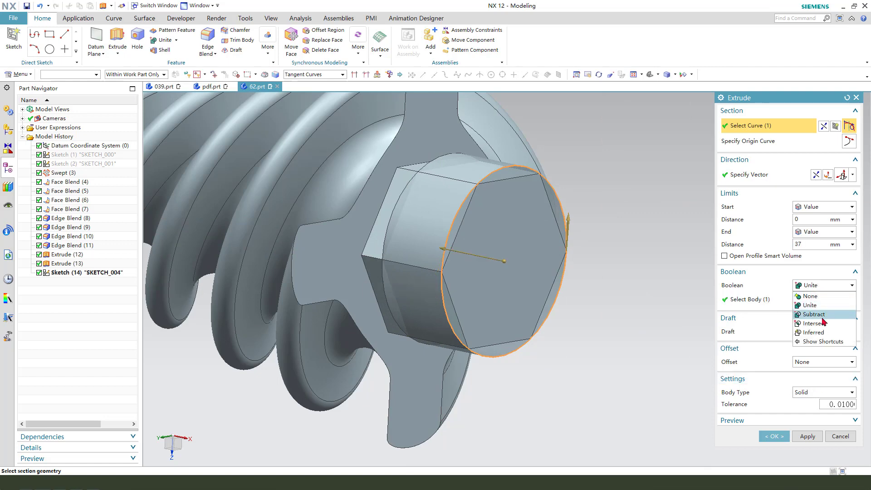
left_click(812, 314)
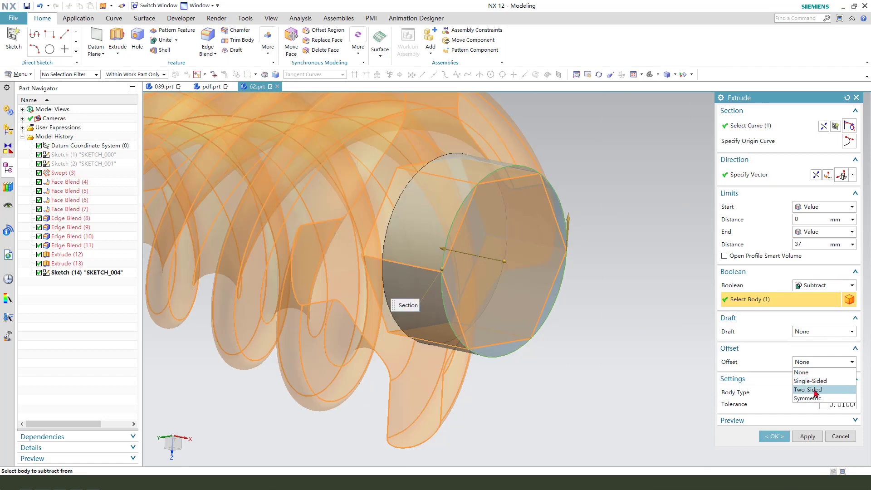
left_click(808, 389)
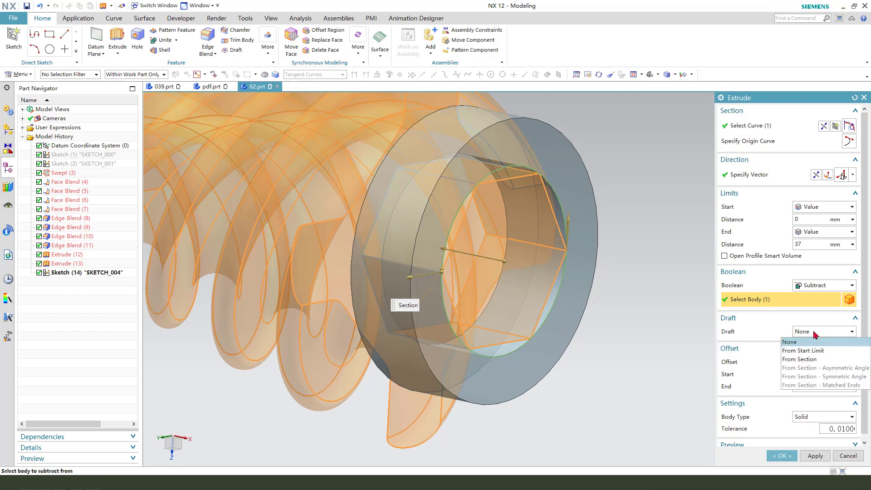
mouse_move(814, 350)
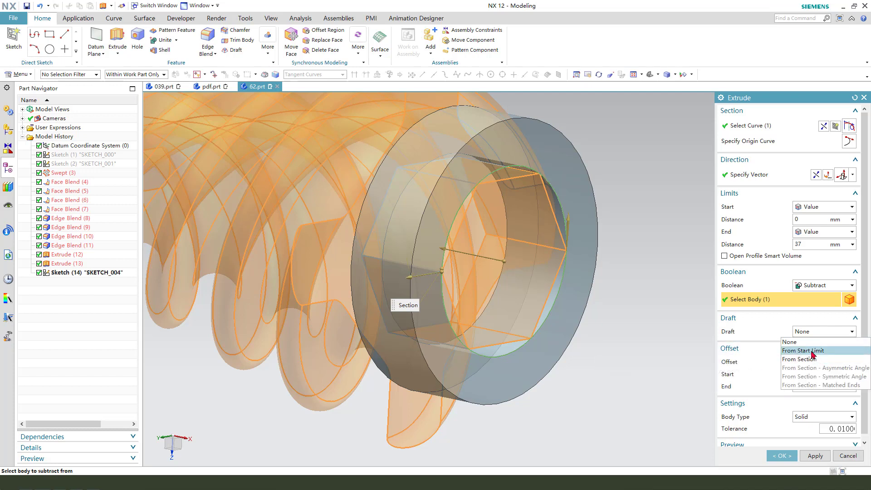
left_click(802, 350)
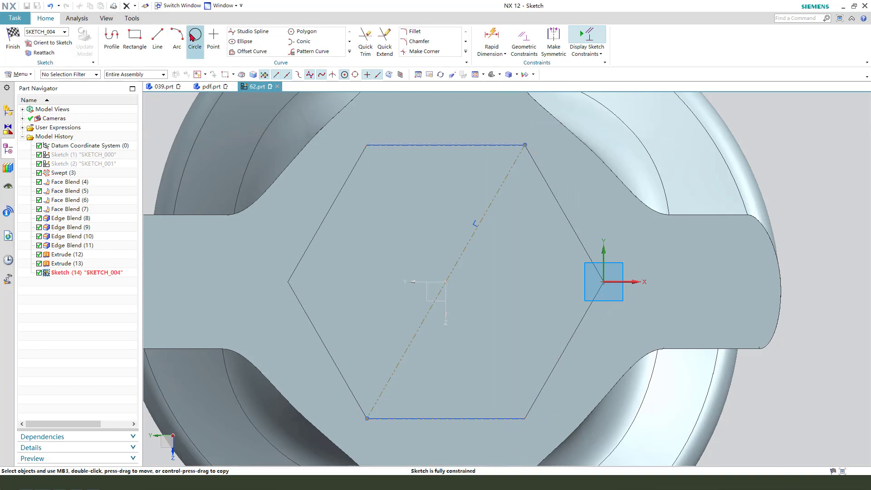
left_click(195, 35)
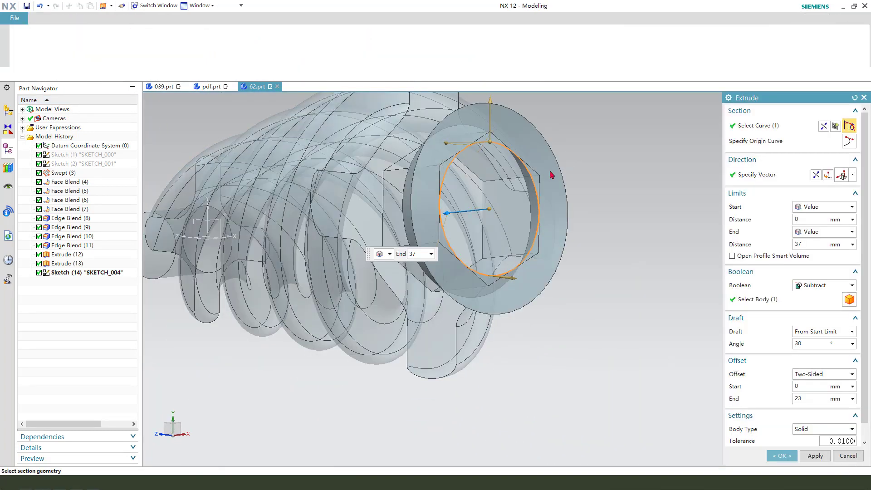
left_click(781, 455)
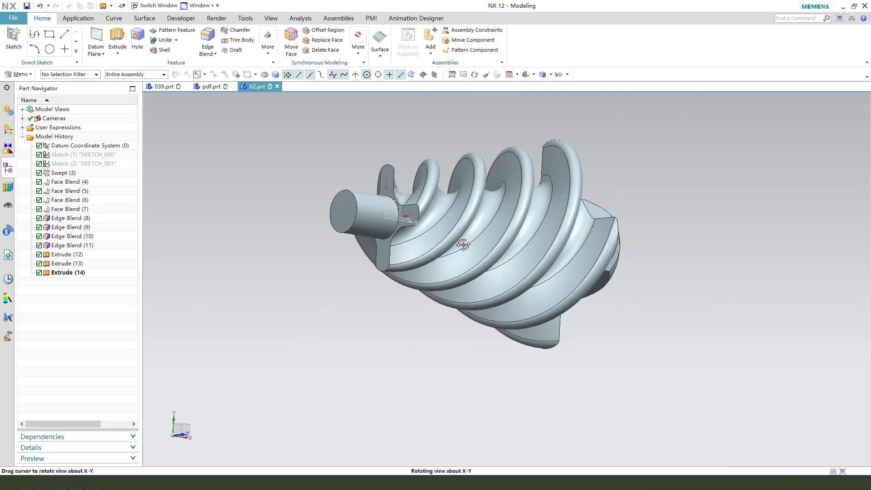
Step: Chamfer the shaft's end edge with a 2 mm symmetric distance
left_click(239, 30)
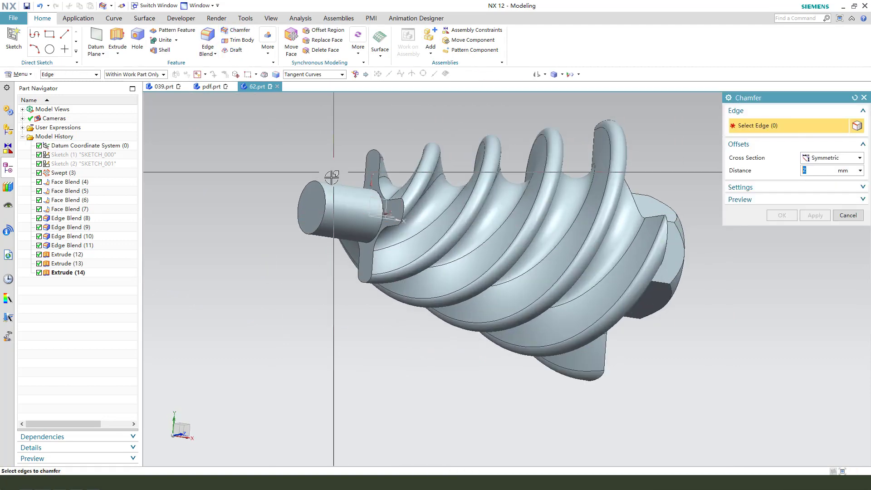
left_click(312, 205)
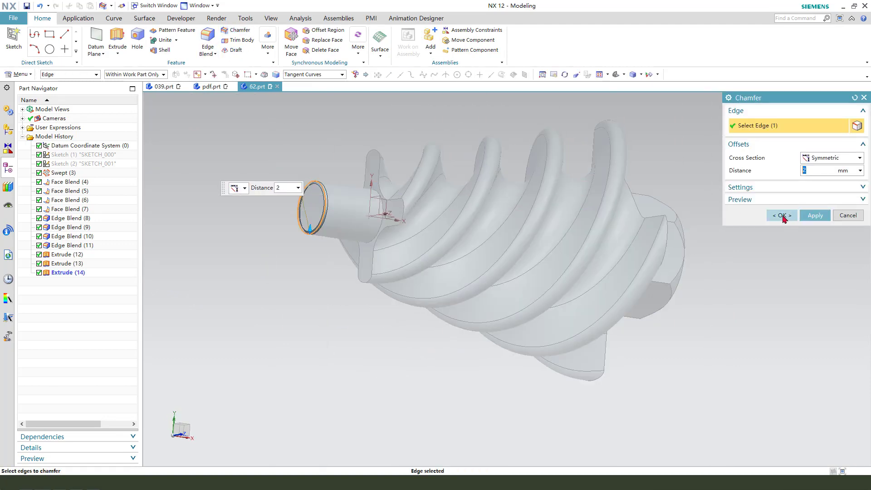
left_click(779, 216)
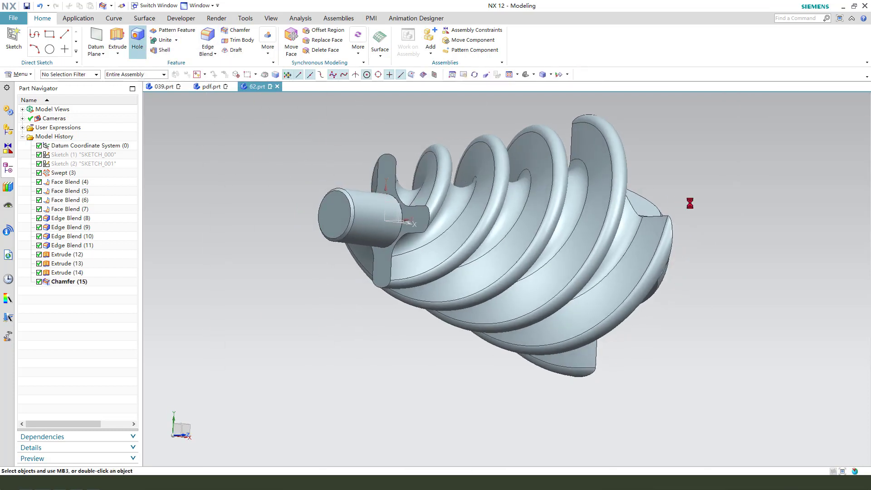
left_click(137, 40)
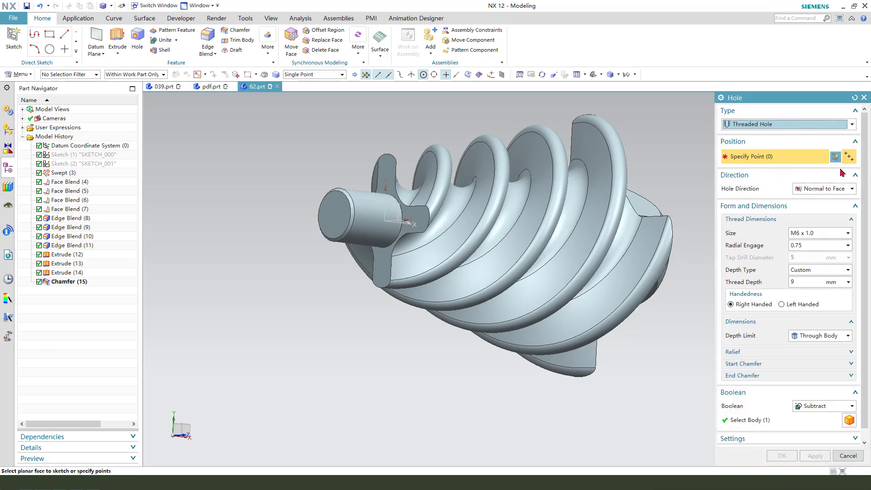
Step: Place an M20 x 2.5 threaded hole at the shaft end centre, 37.5 mm deep
left_click(852, 233)
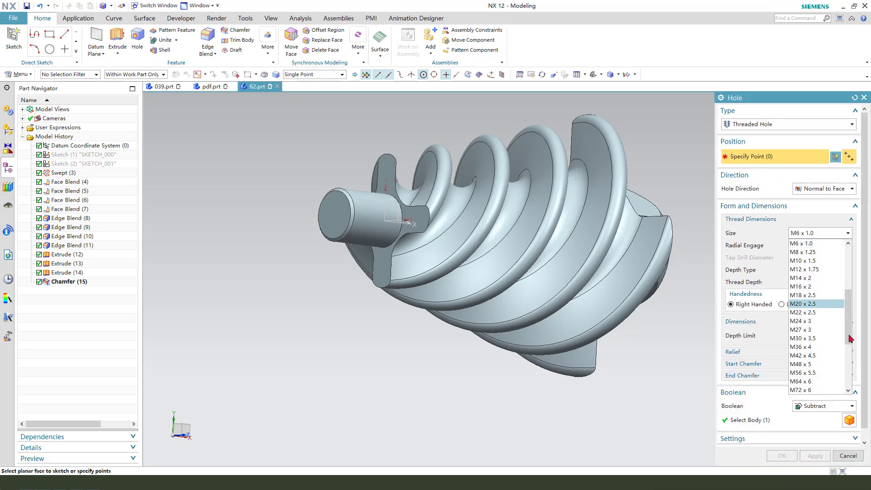
left_click(804, 303)
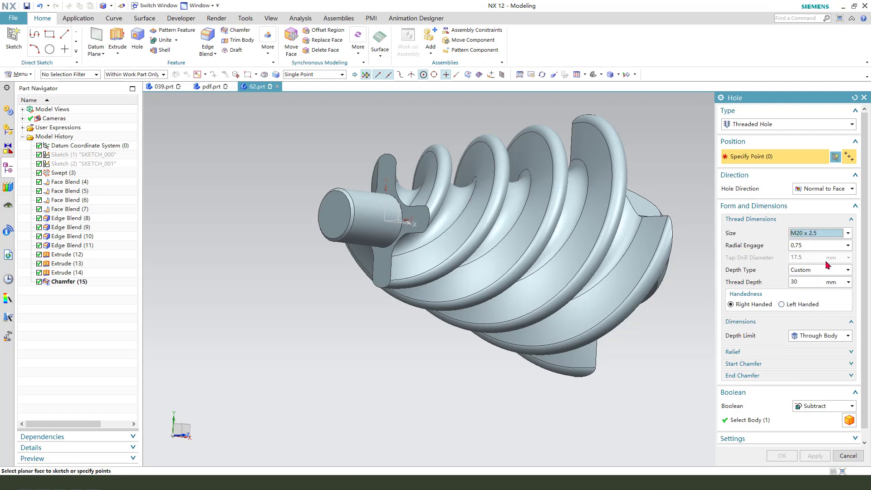
mouse_move(371, 222)
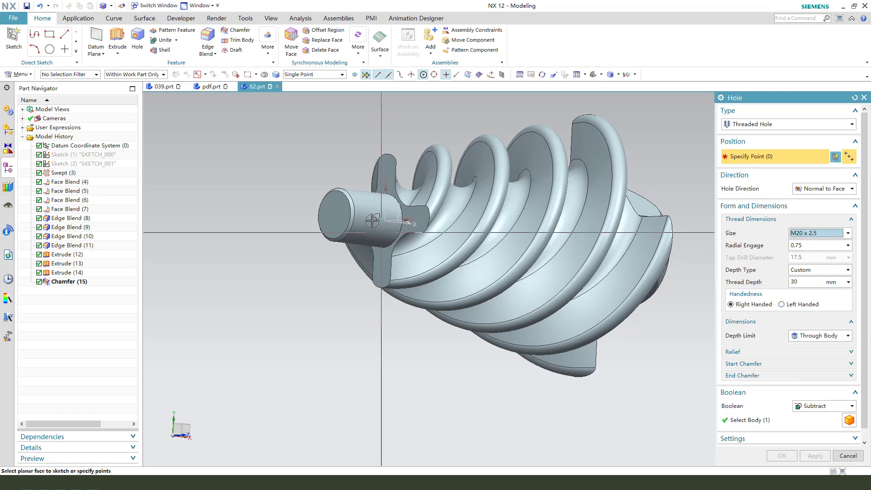
left_click(334, 215)
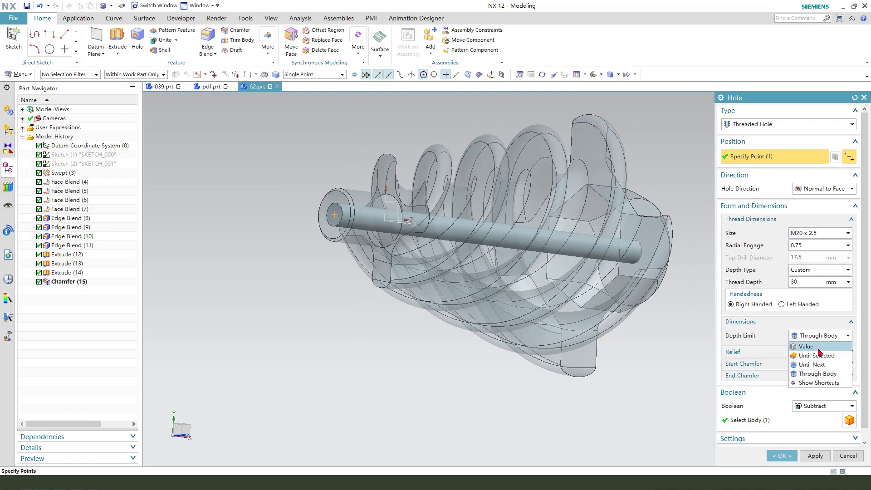
left_click(805, 346)
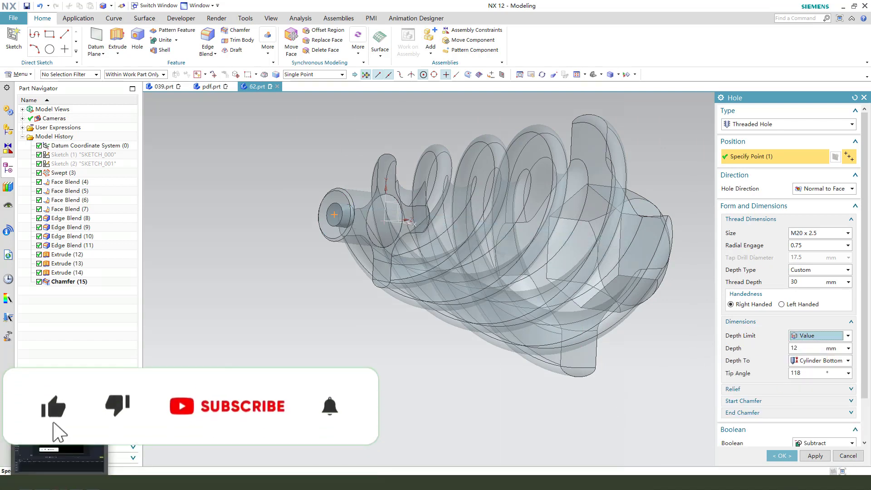
left_click(210, 86)
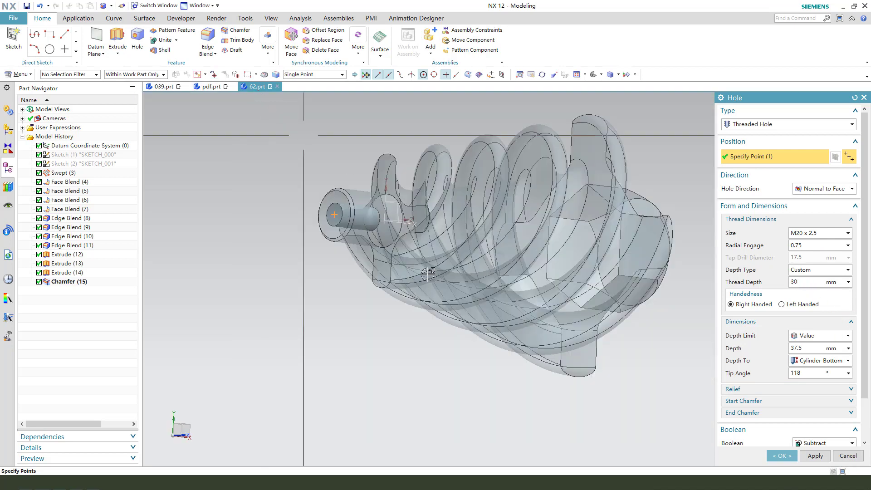
left_click(782, 455)
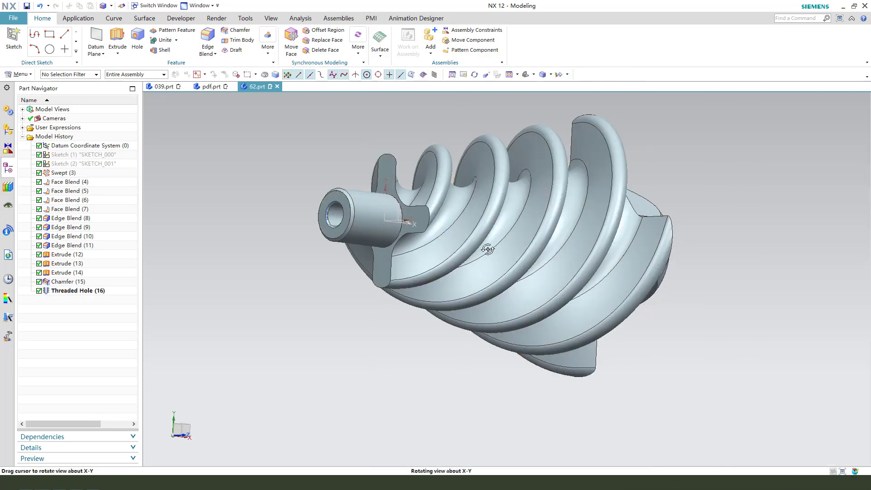